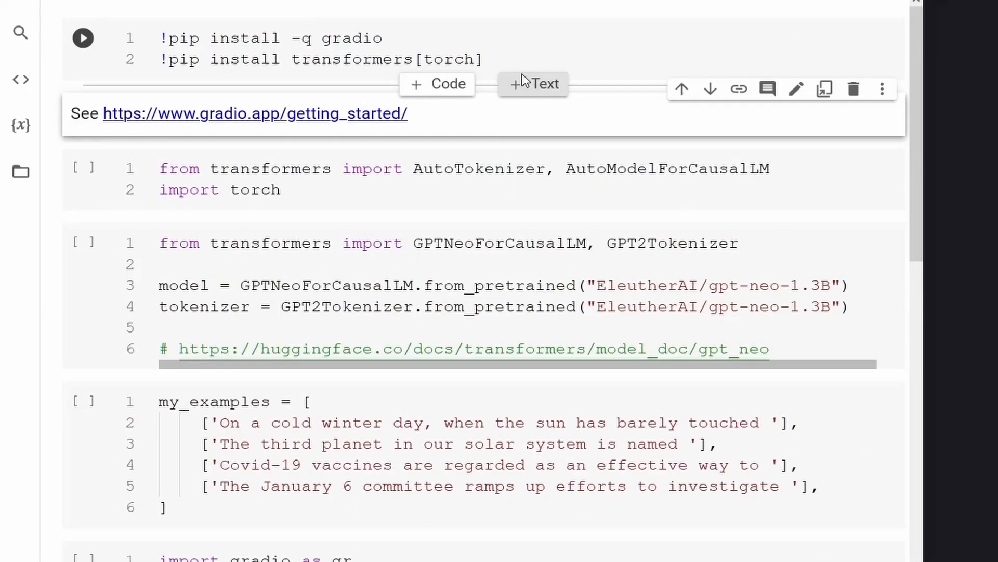
{"action": "mouse_move", "coordinate": [530, 97]}
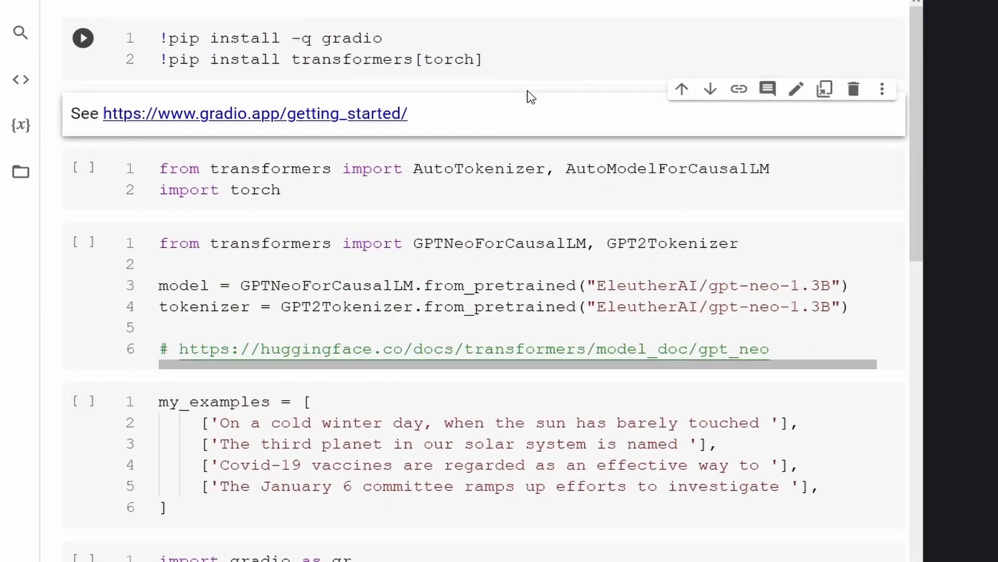
- Run the pip install cell for gradio, transformers and torch and let it finish
{"action": "scroll", "scroll_direction": "down", "scroll_amount": 3}
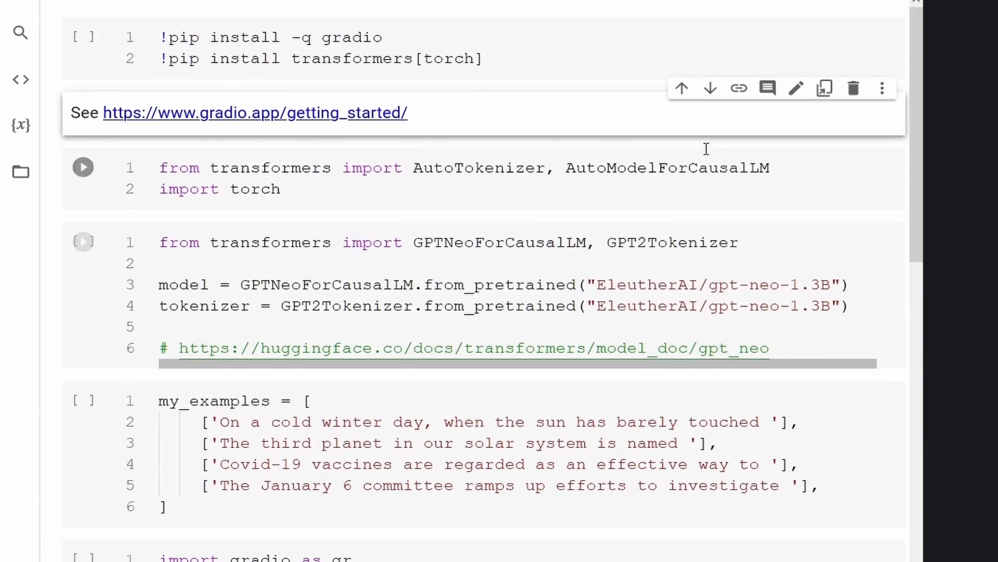
{"action": "scroll", "scroll_direction": "down", "scroll_amount": 3}
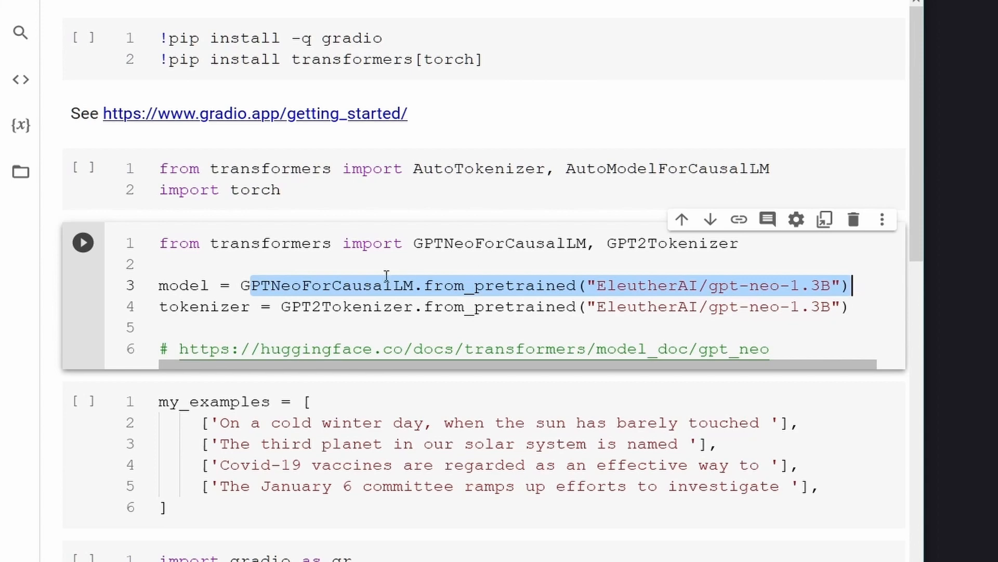
{"action": "scroll", "scroll_direction": "down", "scroll_amount": 3}
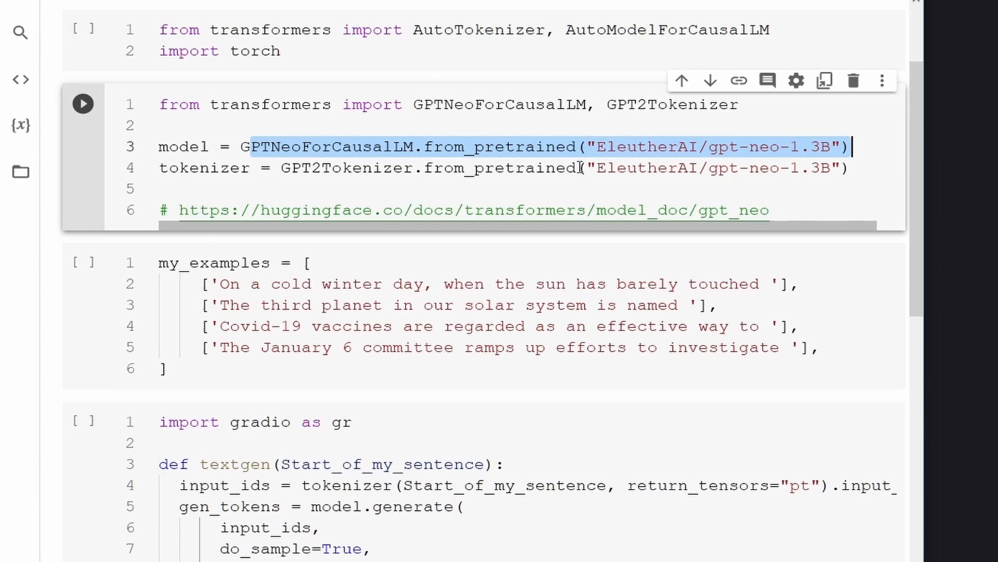
{"action": "scroll", "scroll_direction": "down", "scroll_amount": 3}
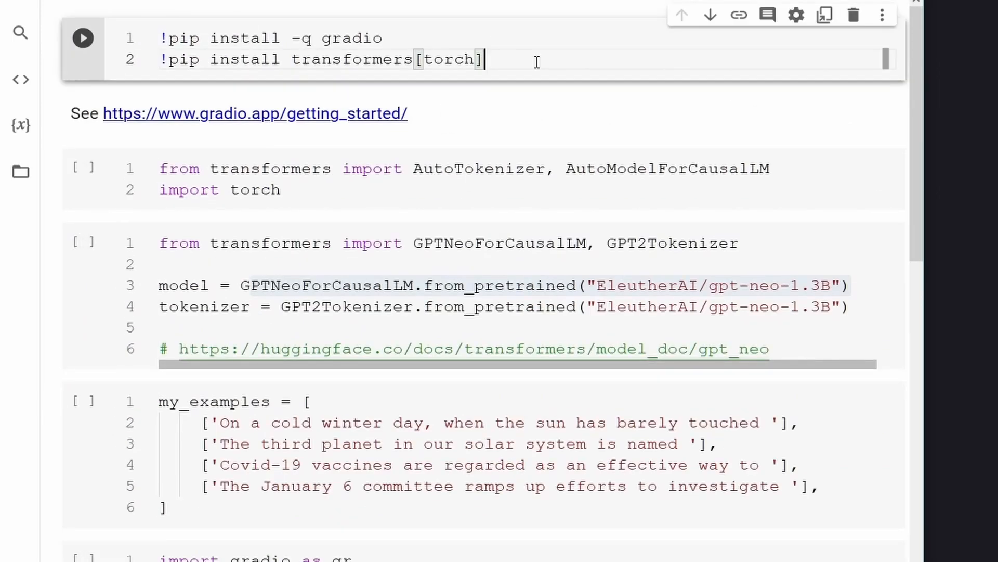
{"action": "scroll", "scroll_direction": "down", "scroll_amount": 3}
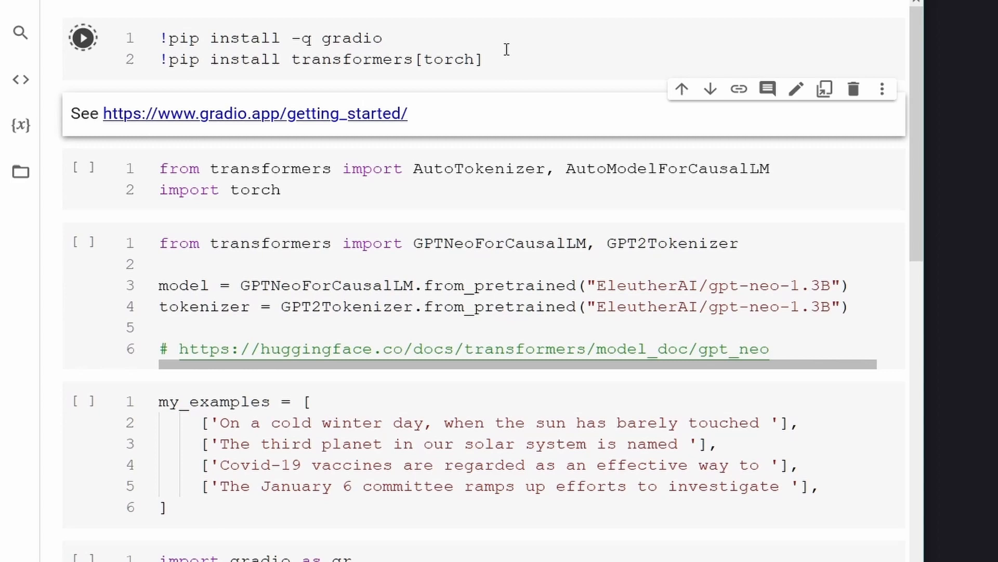
{"action": "left_click", "coordinate": [82, 38]}
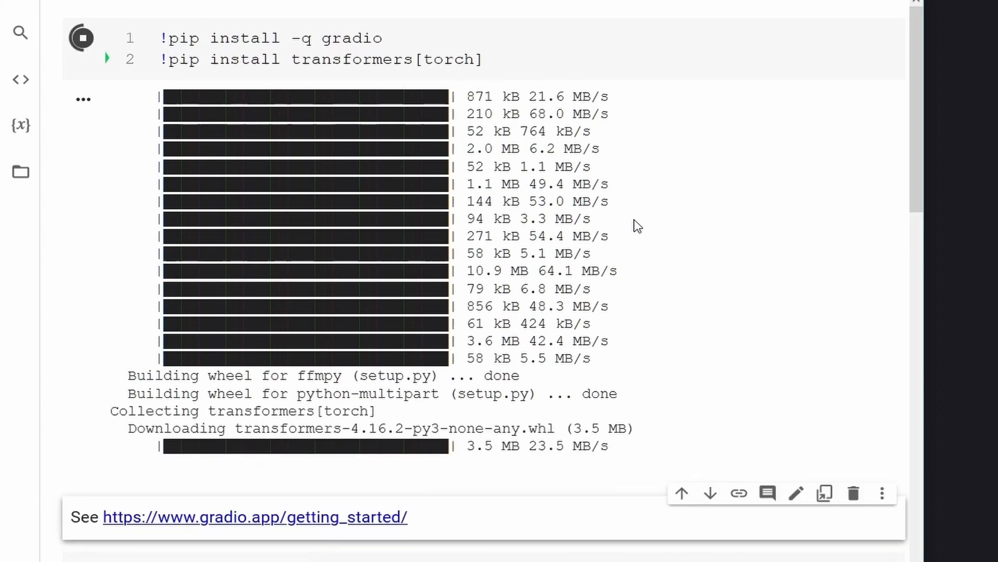
{"action": "scroll", "scroll_direction": "down", "scroll_amount": 3}
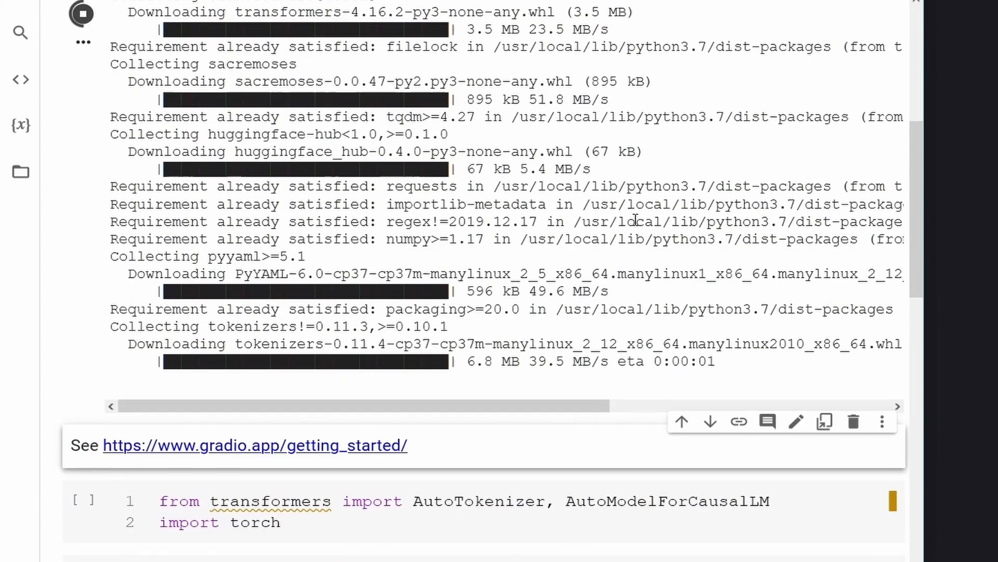
{"action": "scroll", "scroll_direction": "down", "scroll_amount": 3}
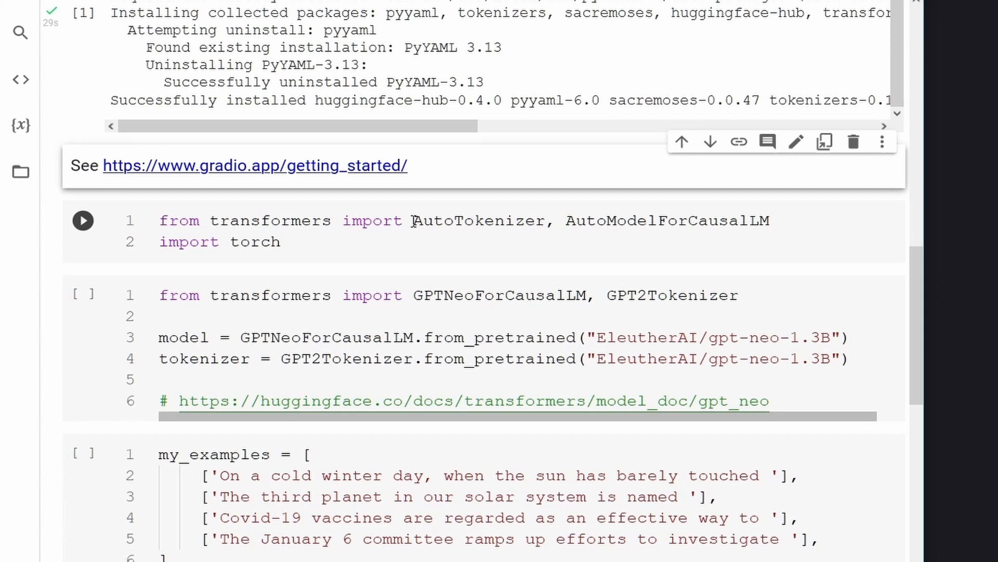
- Run the transformers and torch import cell and start downloading gpt-neo-1.3B
{"action": "left_click", "coordinate": [383, 296]}
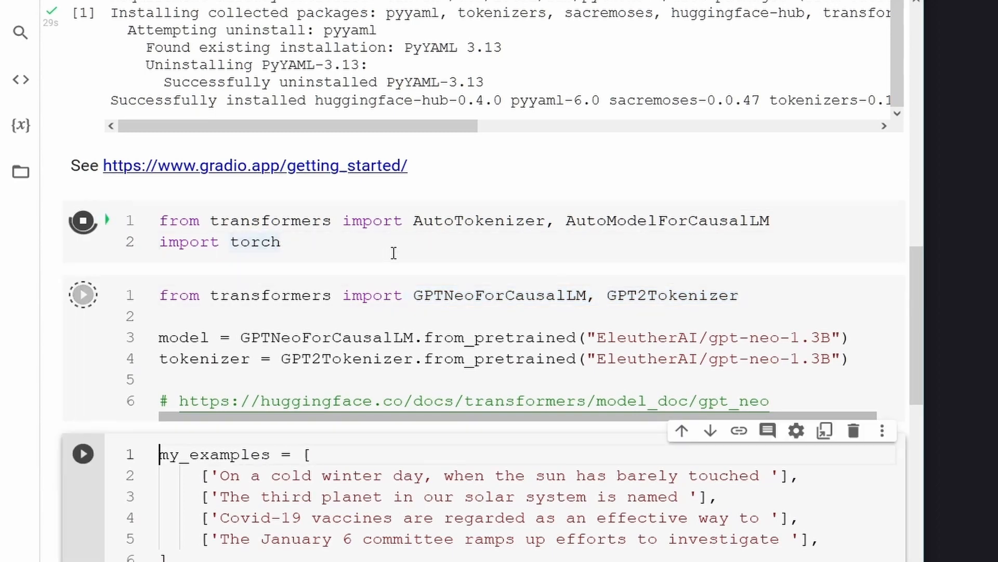
{"action": "scroll", "scroll_direction": "down", "scroll_amount": 3}
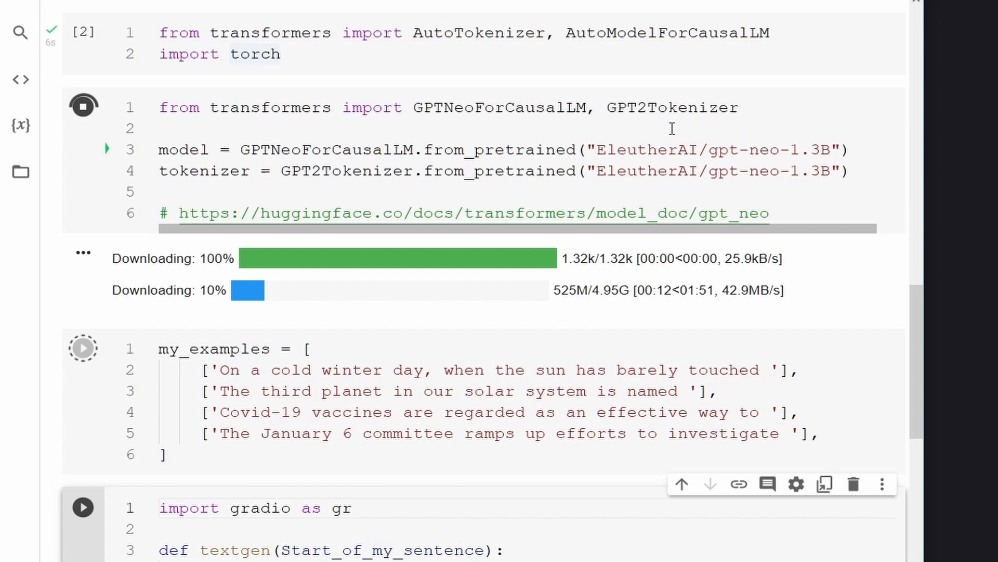
{"action": "left_click_drag", "start_coordinate": [720, 150], "coordinate": [821, 150]}
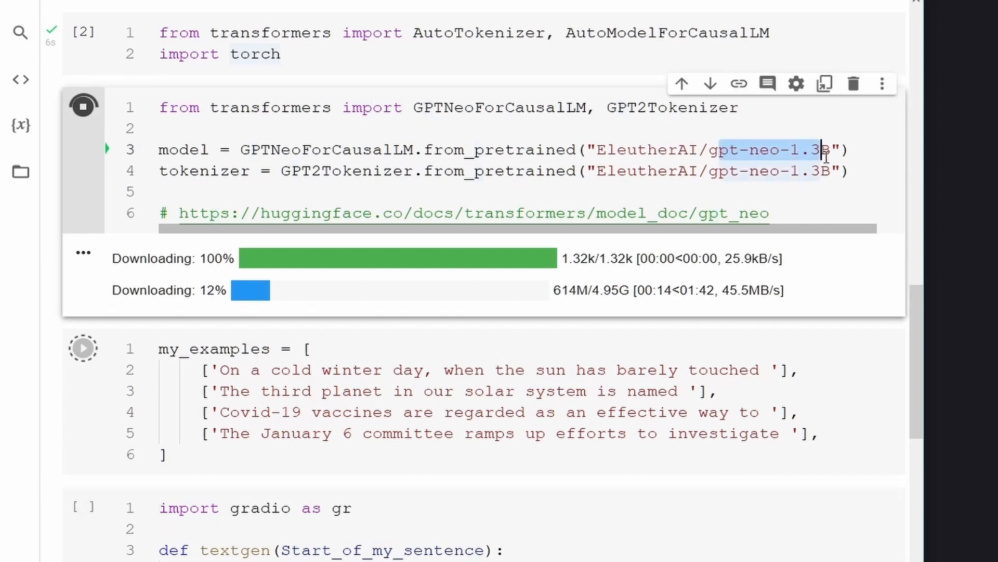
{"action": "mouse_move", "coordinate": [887, 141]}
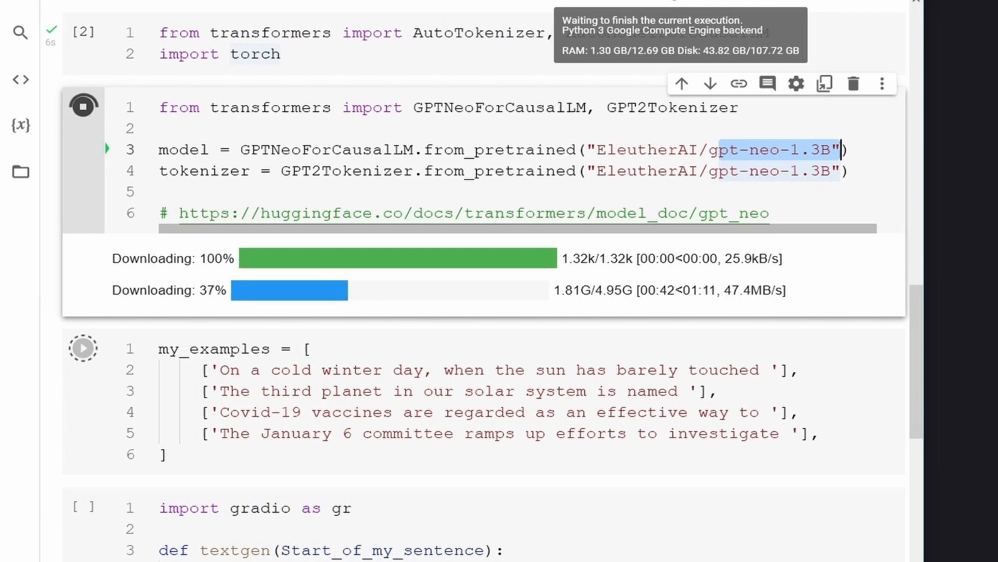
{"action": "mouse_move", "coordinate": [584, 275]}
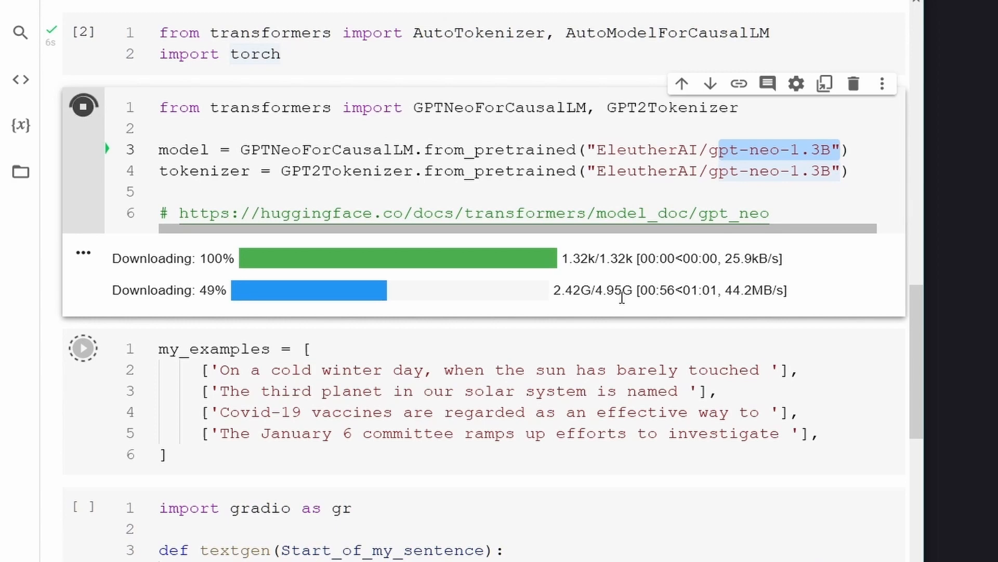
{"action": "scroll", "scroll_direction": "down", "scroll_amount": 3}
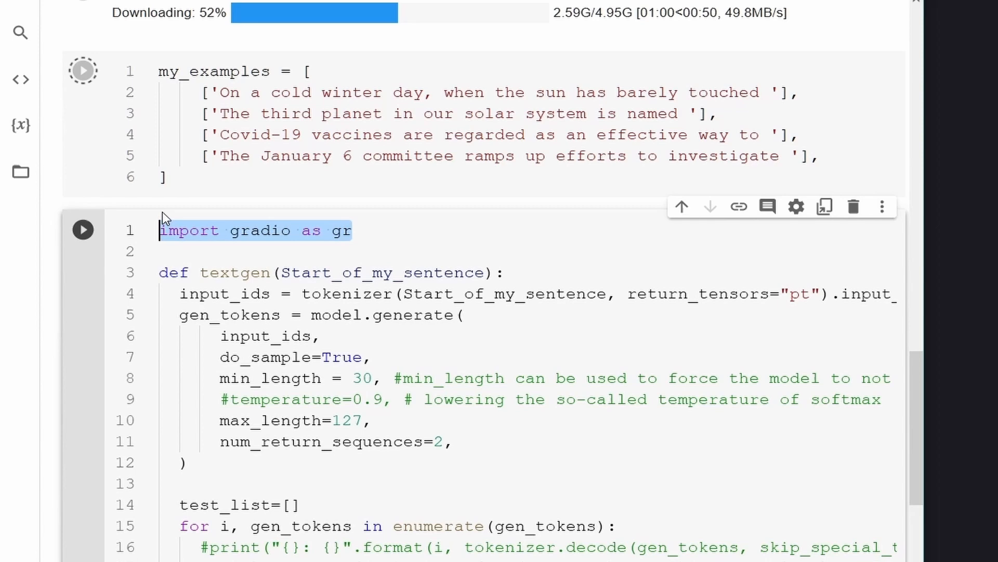
- Highlight gr.Interface in the Gradio cell and fold the textgen function body
{"action": "scroll", "scroll_direction": "down", "scroll_amount": 3}
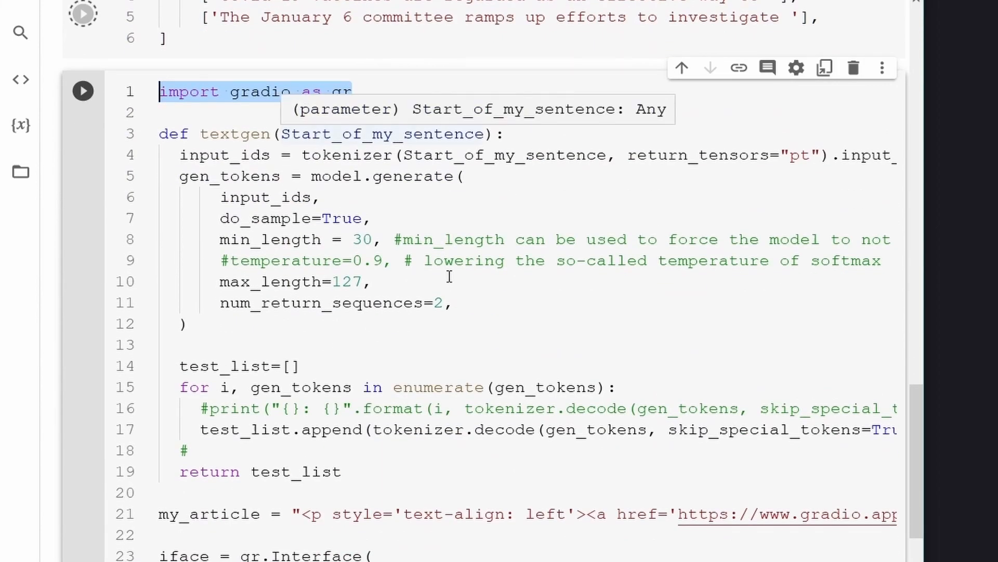
{"action": "scroll", "scroll_direction": "down", "scroll_amount": 3}
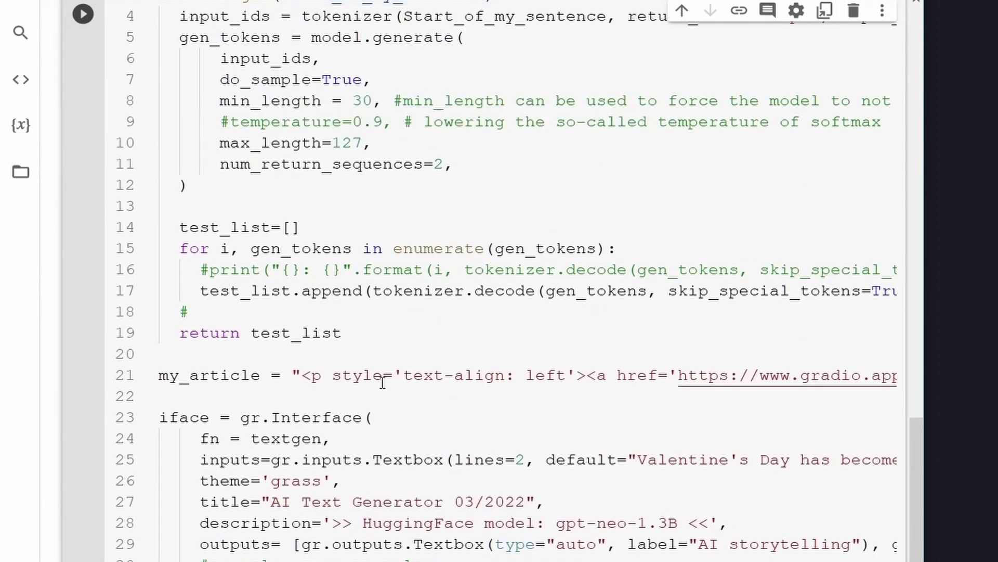
{"action": "double_click", "coordinate": [300, 417]}
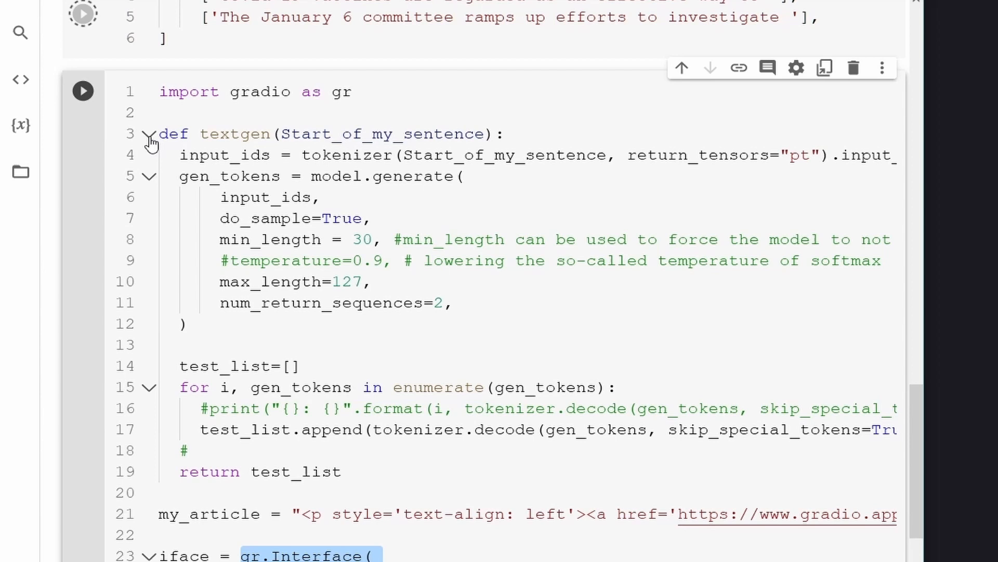
{"action": "left_click", "coordinate": [148, 134]}
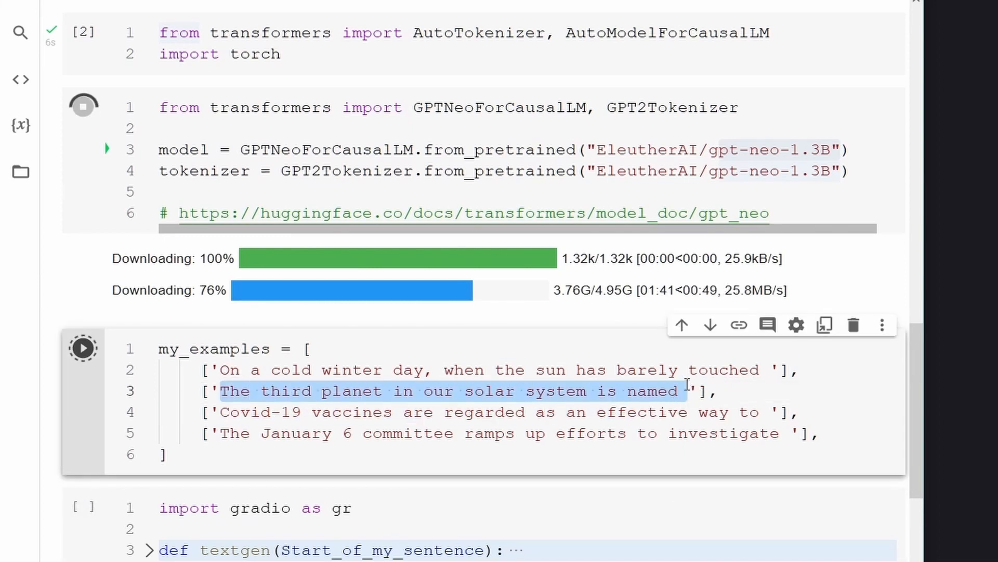
{"action": "scroll", "scroll_direction": "down", "scroll_amount": 3}
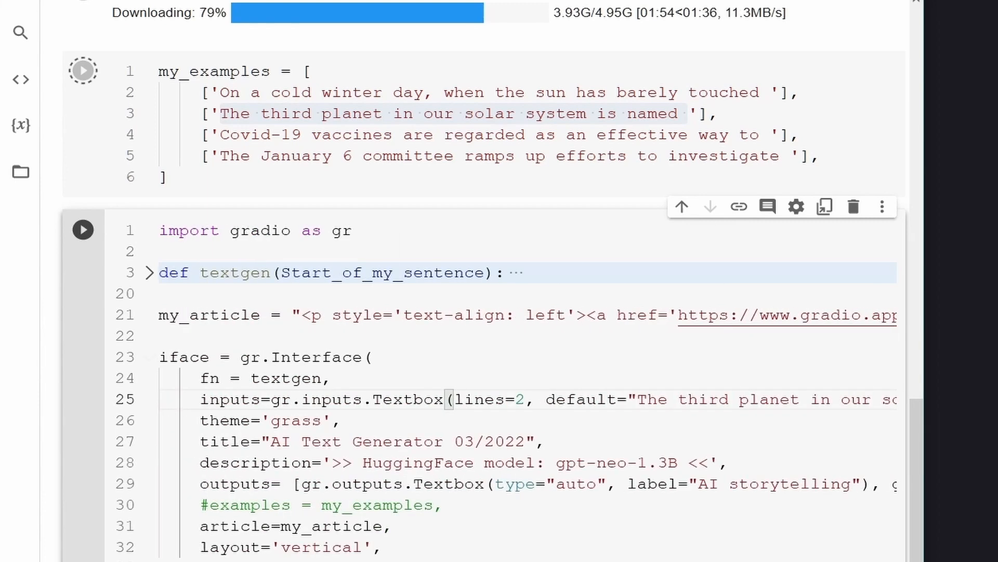
{"action": "scroll", "scroll_direction": "down", "scroll_amount": 3}
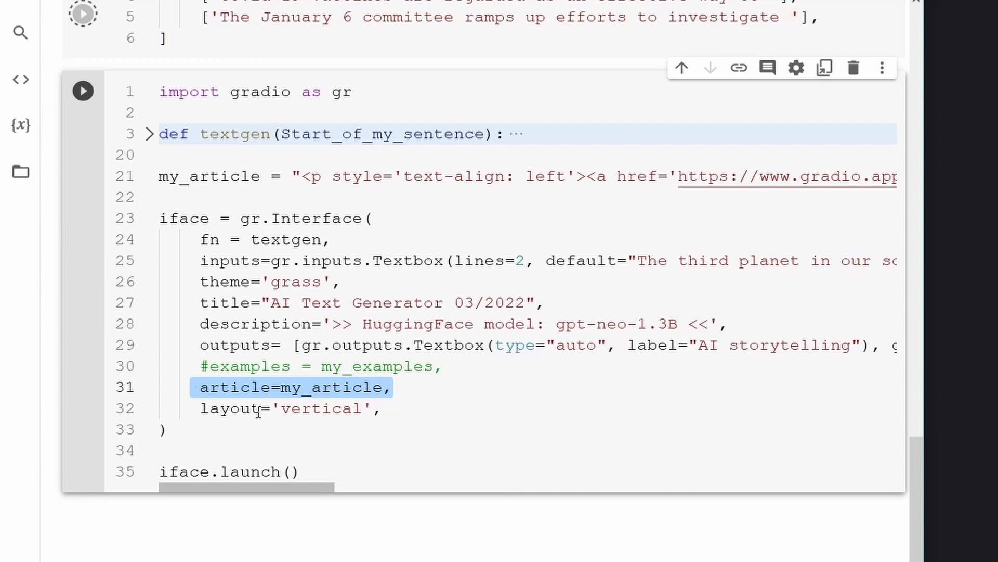
{"action": "mouse_move", "coordinate": [343, 408]}
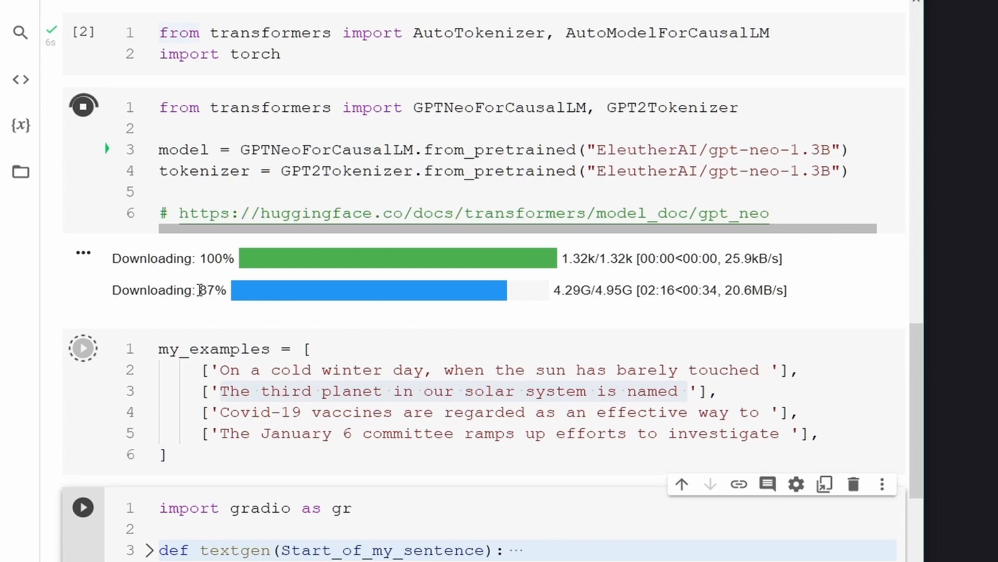
{"action": "scroll", "scroll_direction": "down", "scroll_amount": 3}
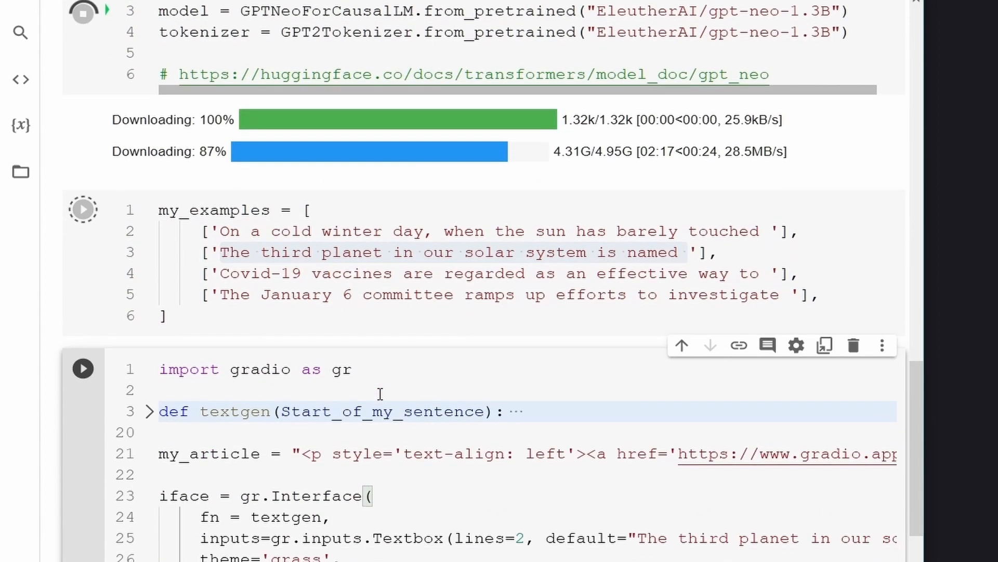
{"action": "scroll", "scroll_direction": "down", "scroll_amount": 3}
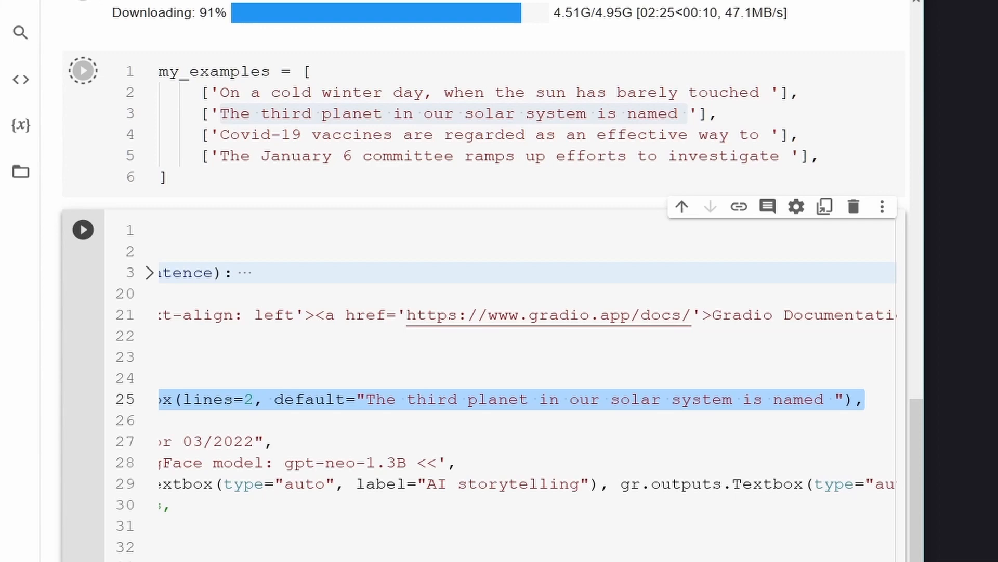
{"action": "scroll", "scroll_direction": "left", "scroll_amount": 3}
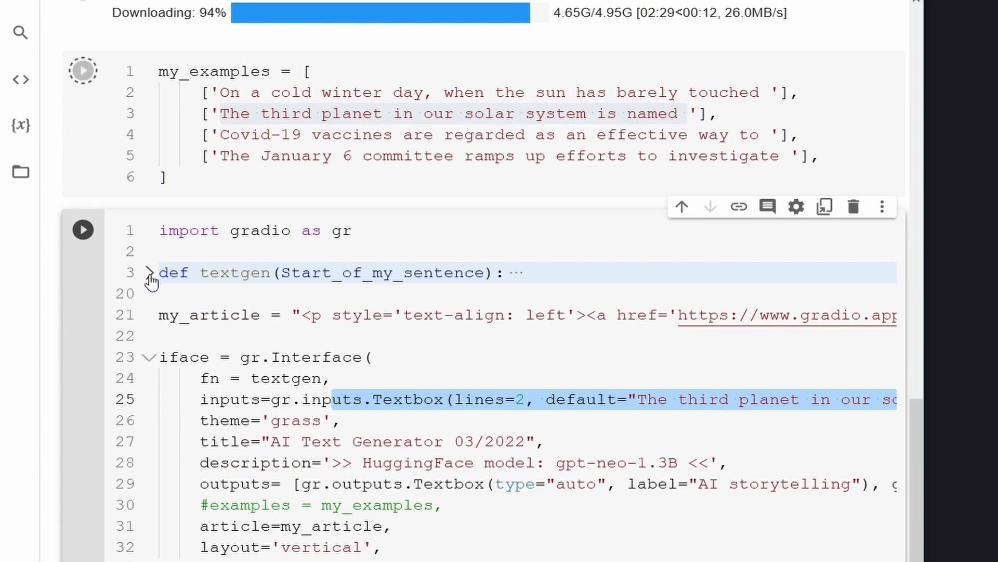
{"action": "left_click", "coordinate": [150, 273]}
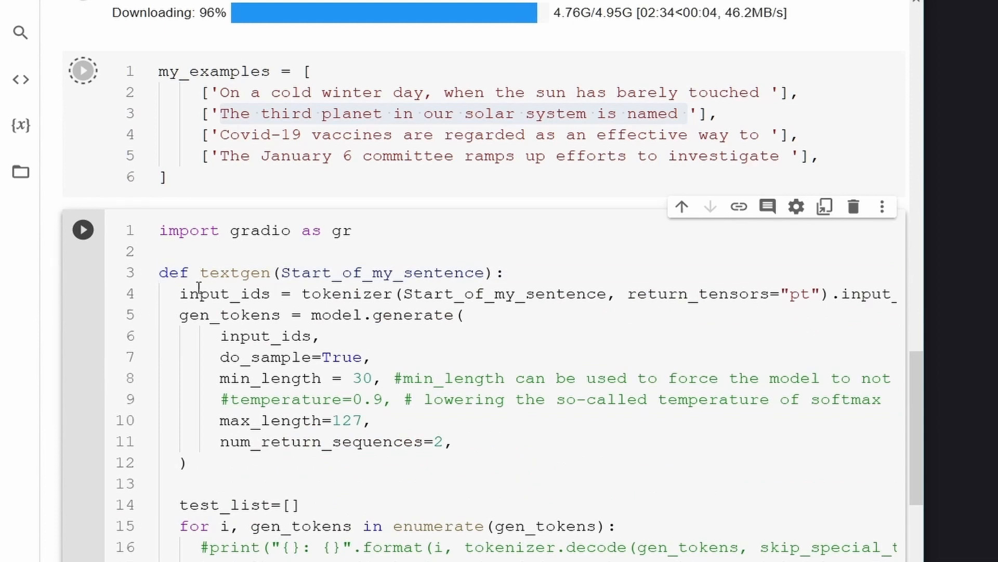
{"action": "mouse_move", "coordinate": [284, 293]}
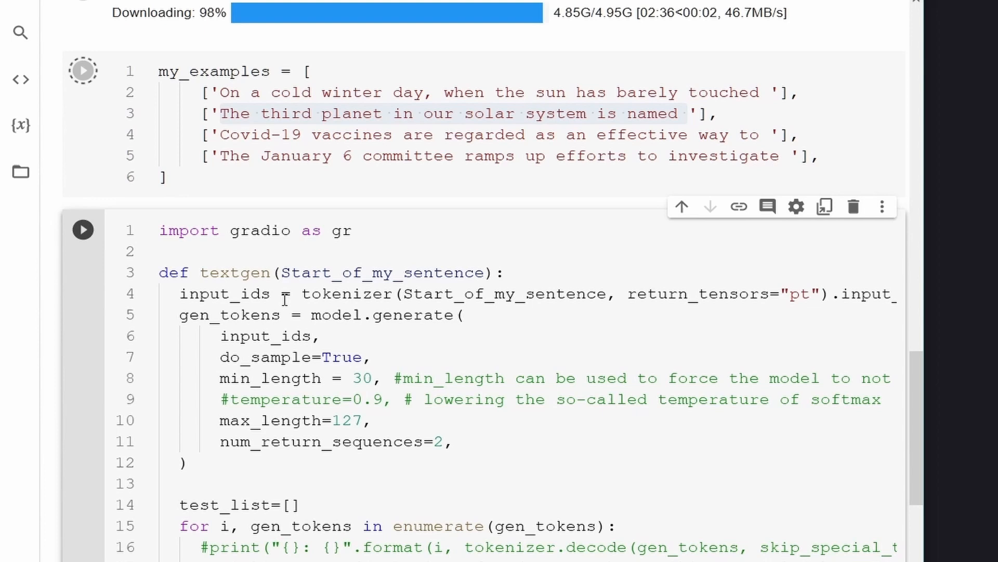
{"action": "left_click_drag", "start_coordinate": [302, 294], "coordinate": [474, 294]}
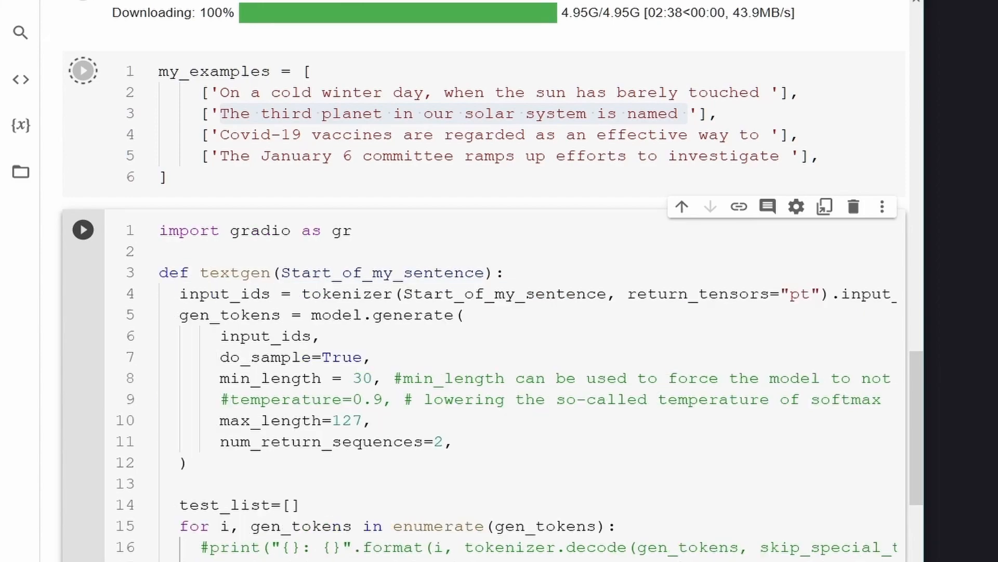
{"action": "scroll", "scroll_direction": "down", "scroll_amount": 3}
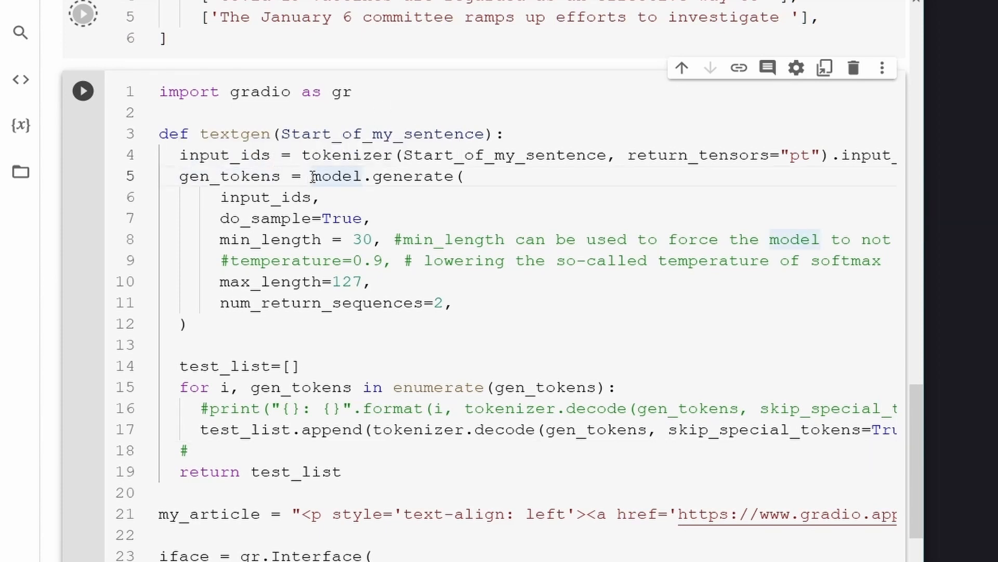
{"action": "left_click_drag", "start_coordinate": [311, 176], "coordinate": [374, 219]}
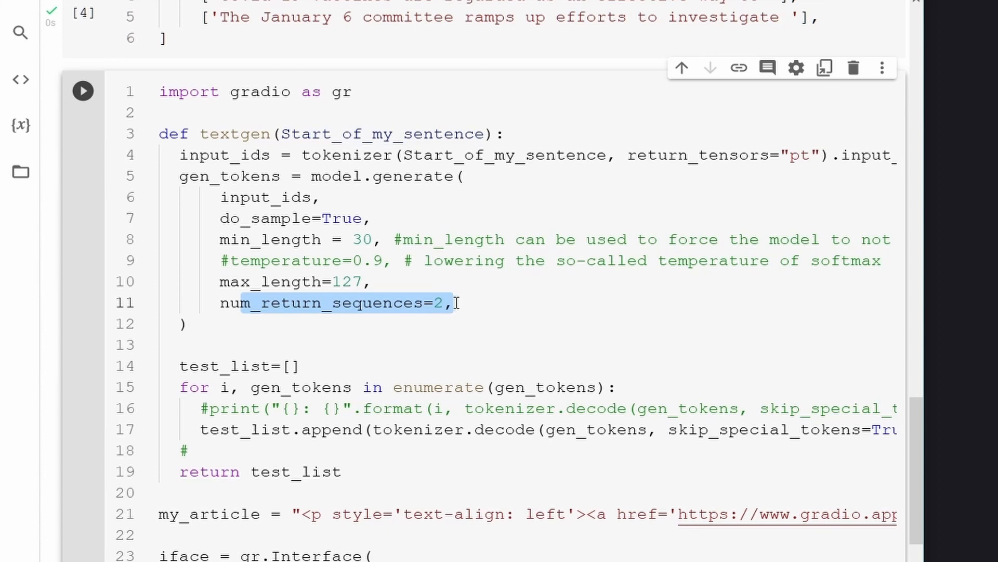
{"action": "scroll", "scroll_direction": "down", "scroll_amount": 3}
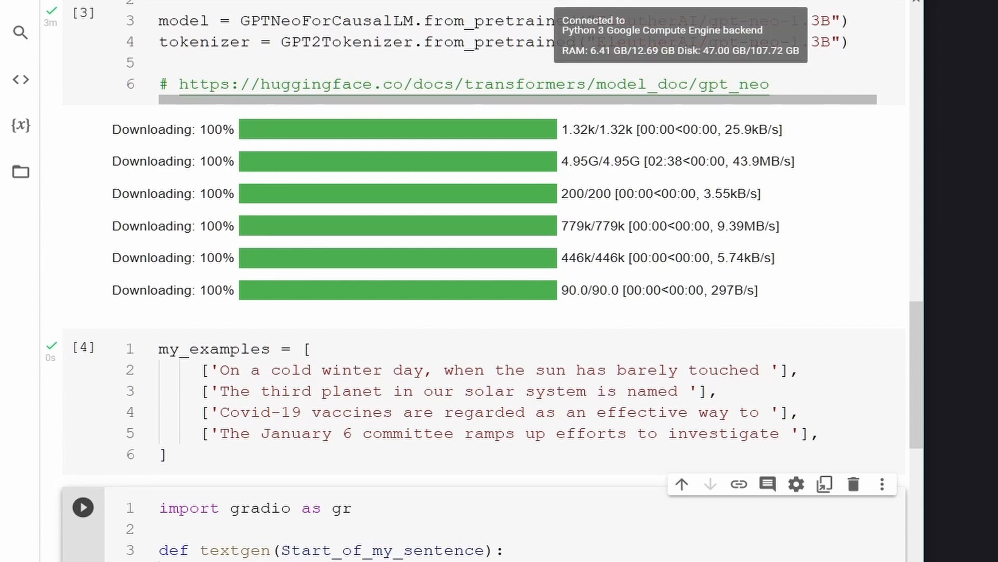
{"action": "scroll", "scroll_direction": "down", "scroll_amount": 3}
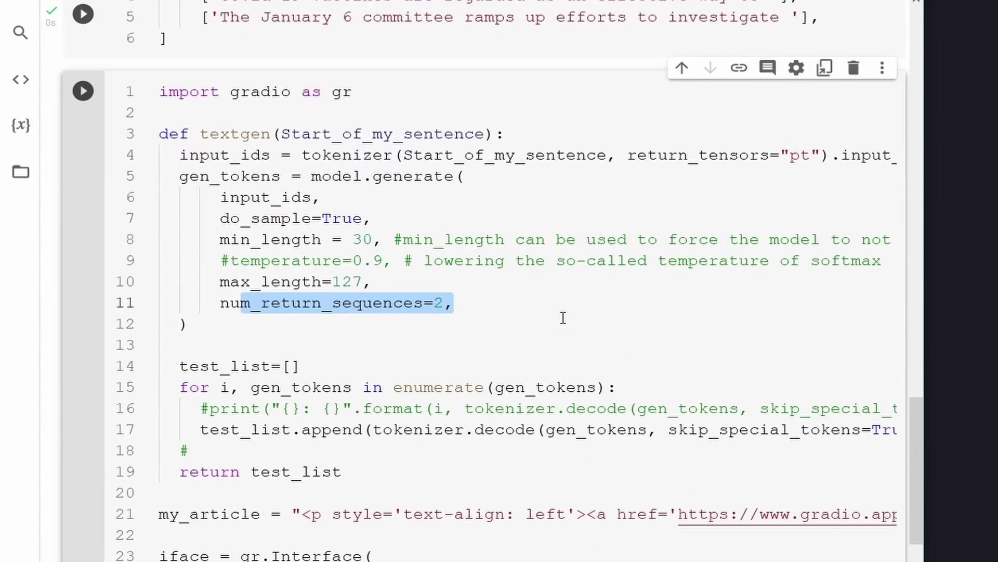
{"action": "left_click", "coordinate": [83, 90]}
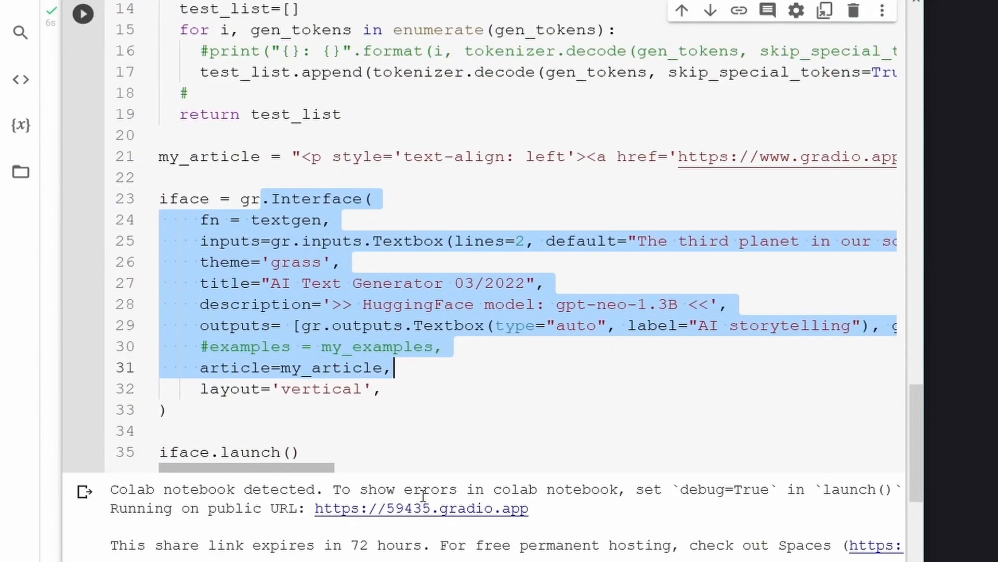
{"action": "scroll", "scroll_direction": "down", "scroll_amount": 3}
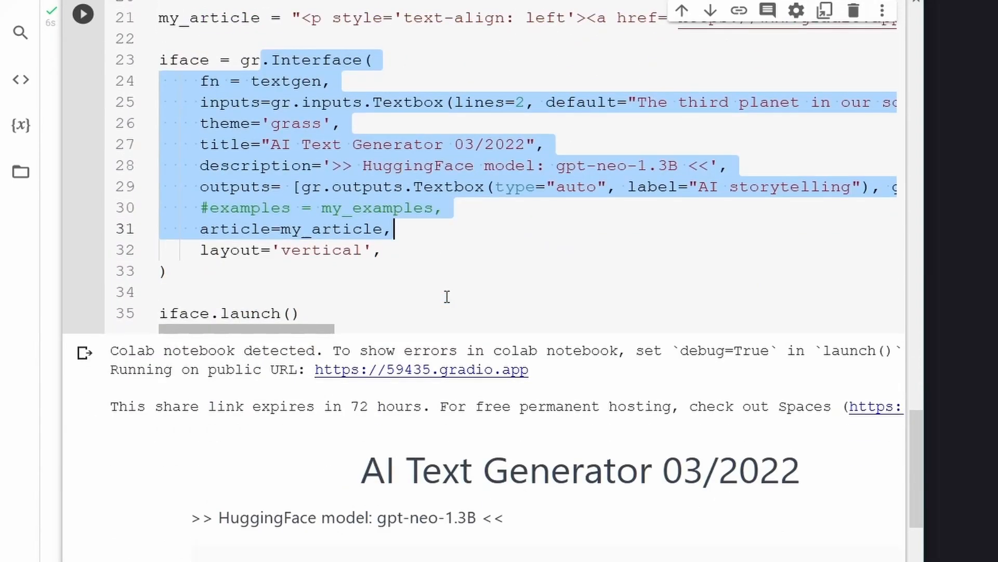
{"action": "mouse_move", "coordinate": [312, 280]}
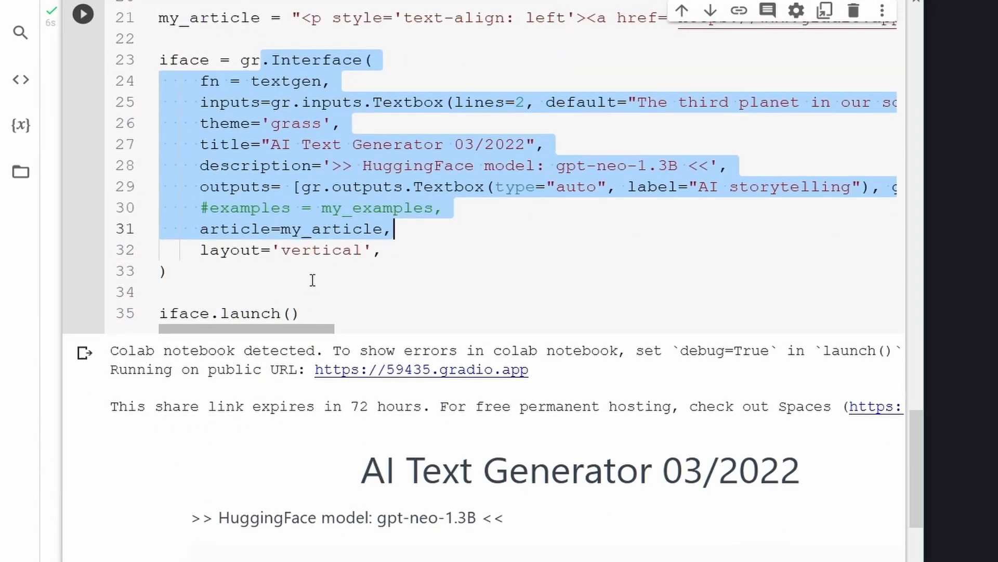
{"action": "scroll", "scroll_direction": "down", "scroll_amount": 3}
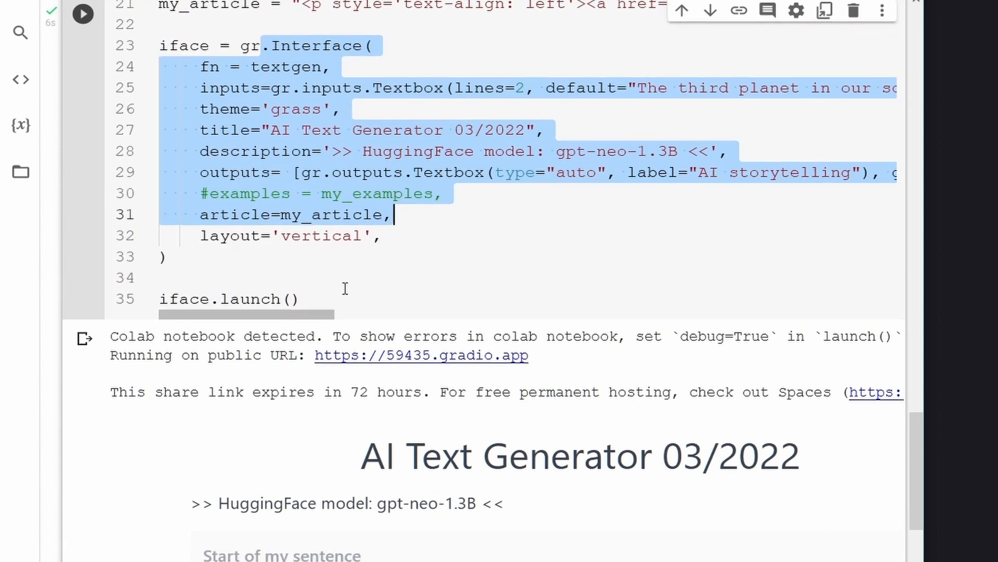
{"action": "scroll", "scroll_direction": "down", "scroll_amount": 3}
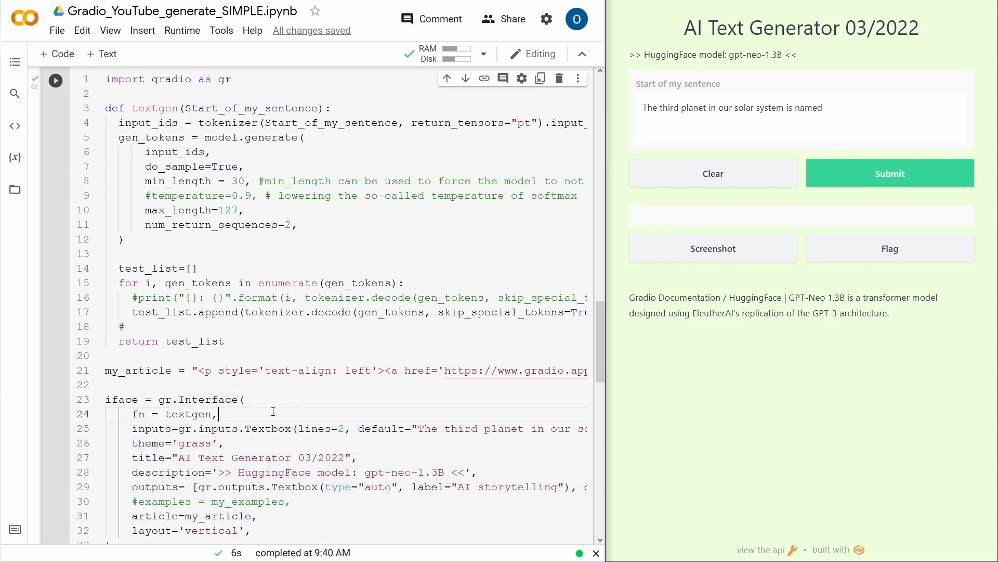
- Submit 'The third planet in our solar system is named' for generation in the Gradio app
{"action": "left_click", "coordinate": [205, 443]}
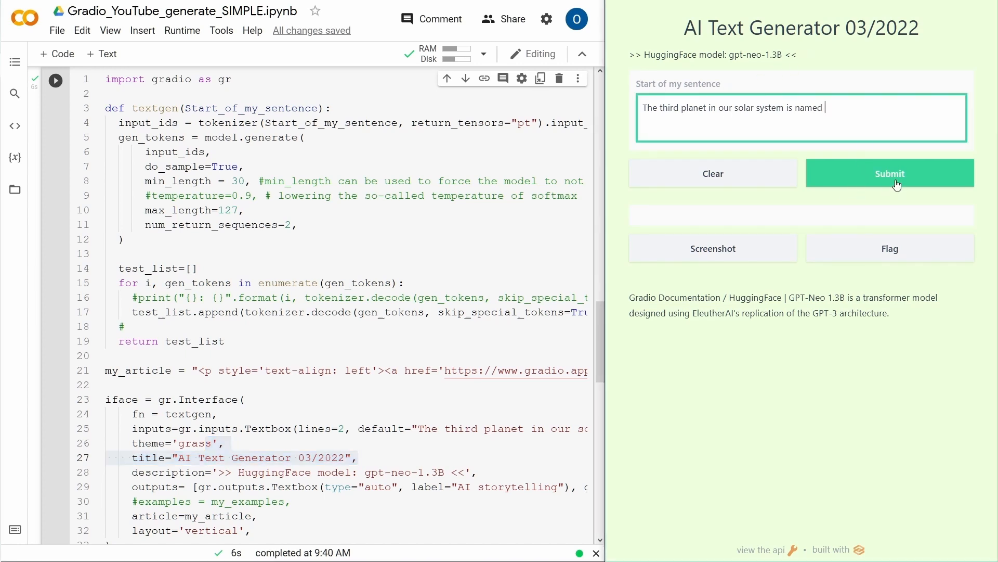
{"action": "left_click", "coordinate": [896, 177]}
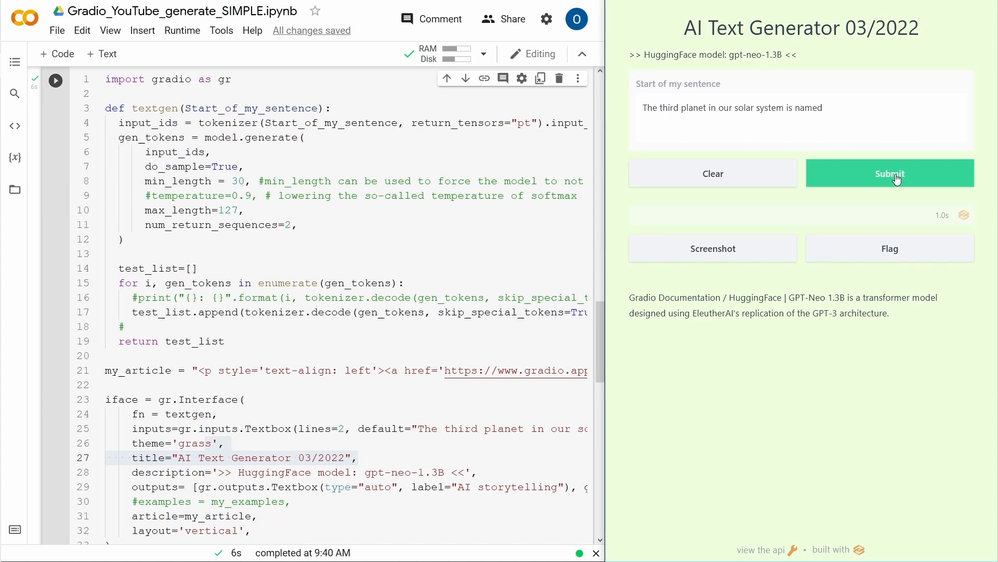
{"action": "left_click", "coordinate": [890, 173]}
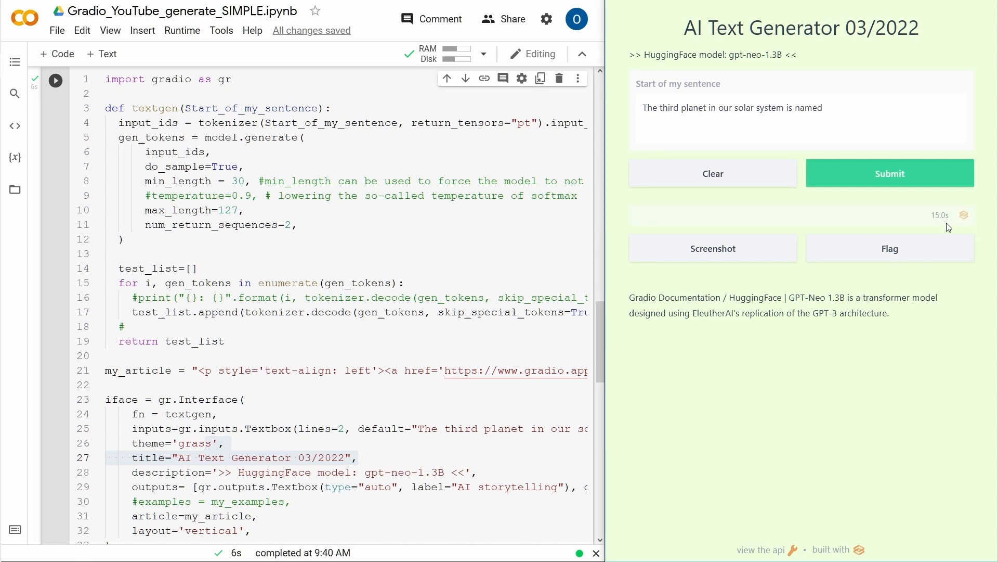
{"action": "mouse_move", "coordinate": [863, 198]}
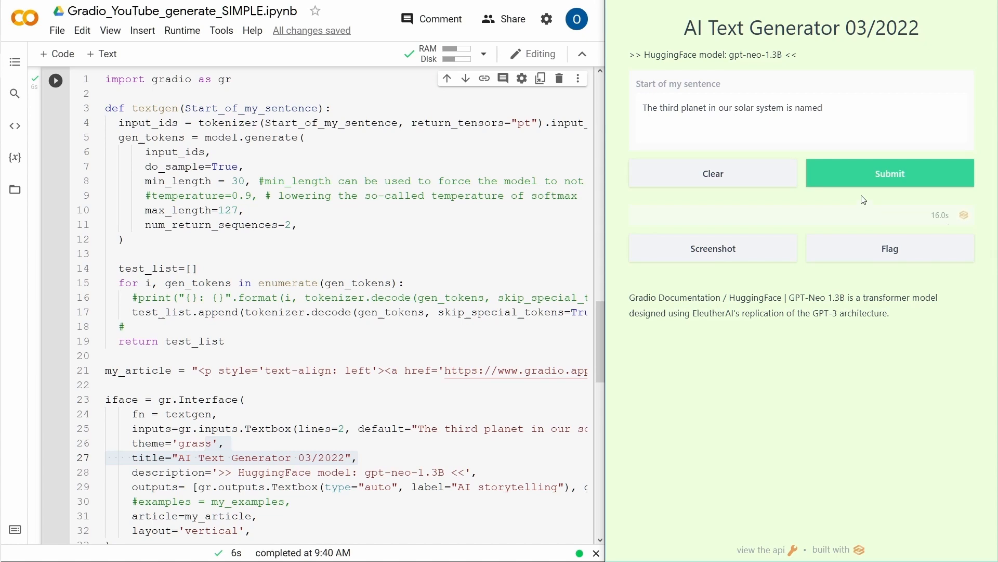
{"action": "mouse_move", "coordinate": [879, 92]}
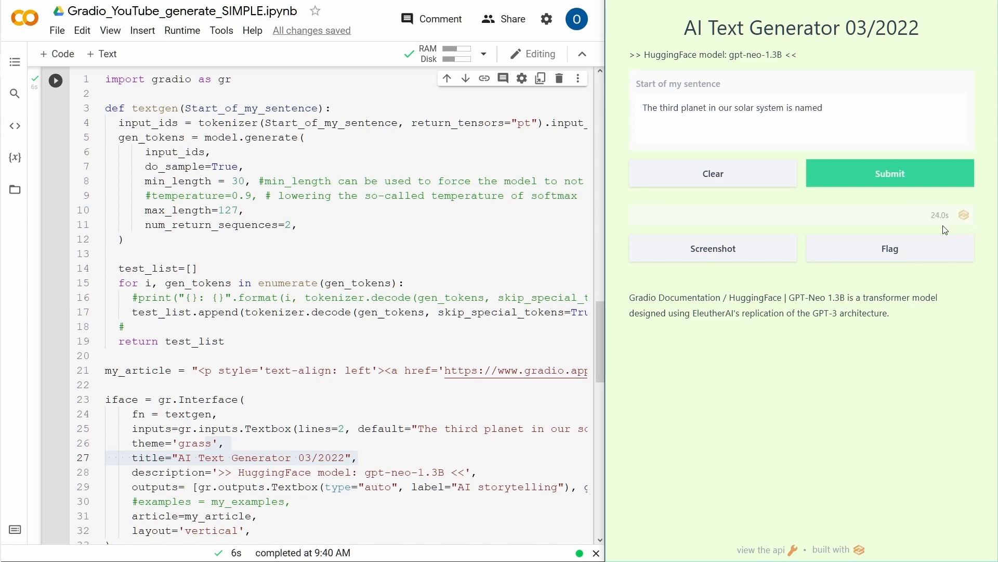
{"action": "mouse_move", "coordinate": [842, 229]}
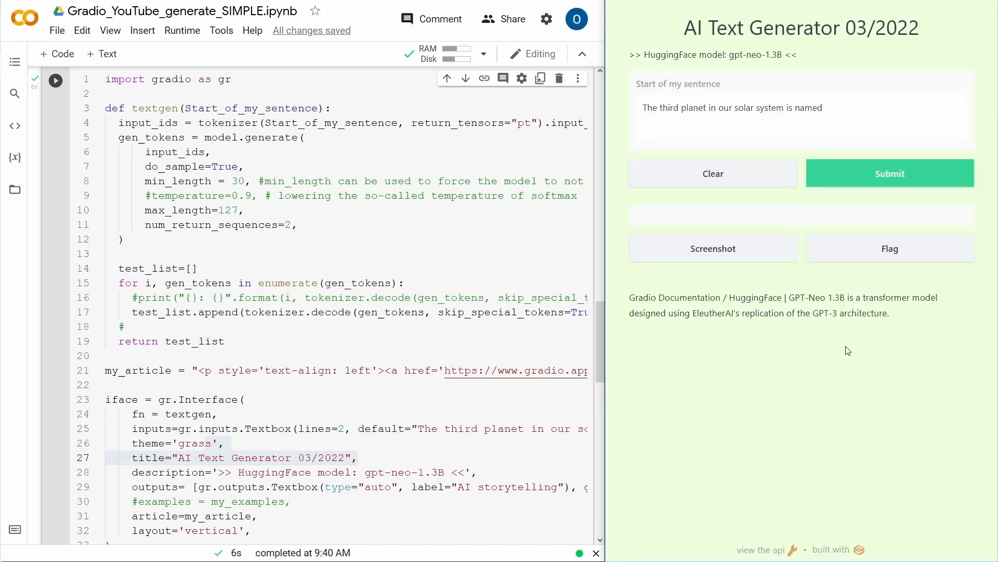
{"action": "mouse_move", "coordinate": [856, 299]}
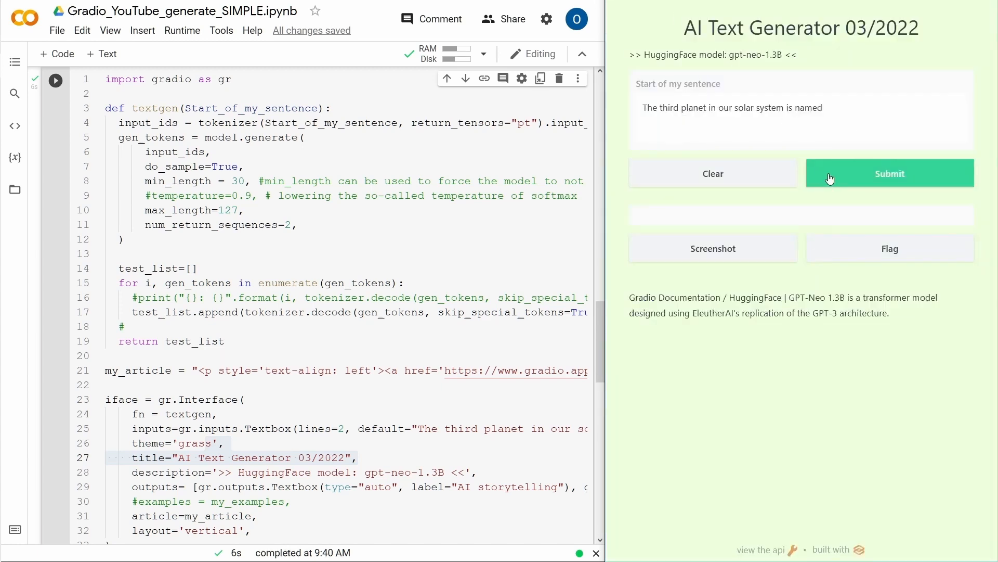
{"action": "mouse_move", "coordinate": [887, 103]}
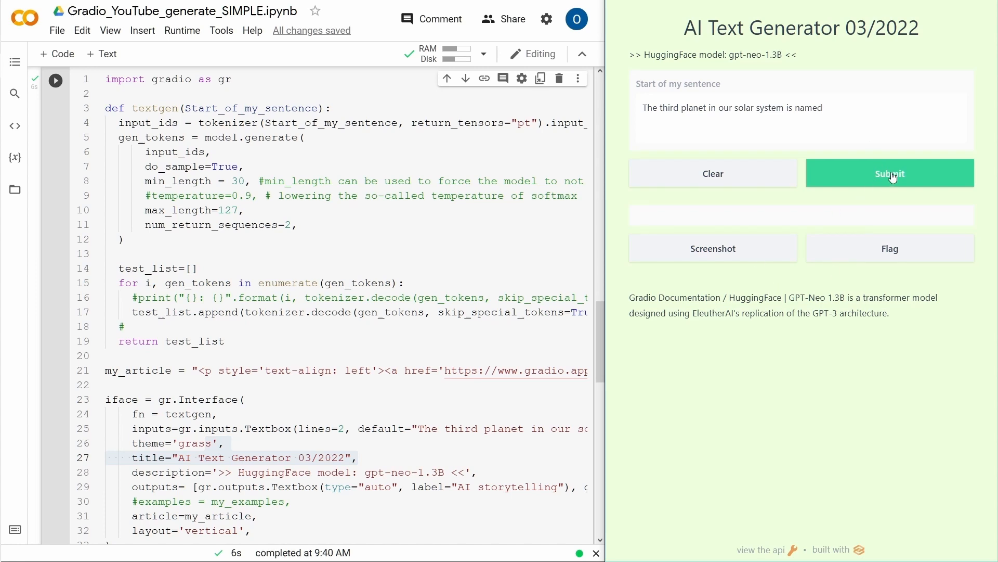
{"action": "left_click", "coordinate": [890, 174]}
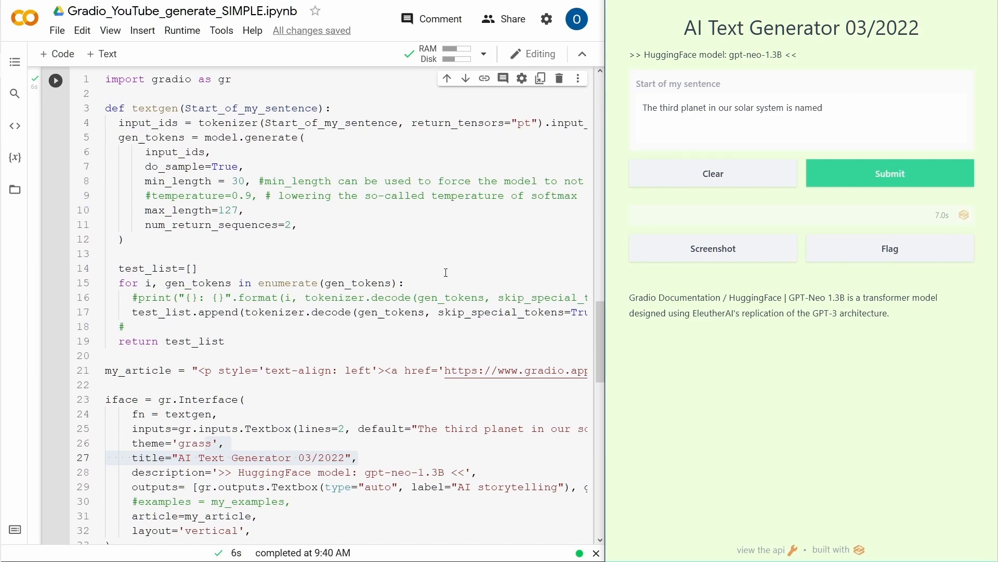
{"action": "scroll", "scroll_direction": "down", "scroll_amount": 3}
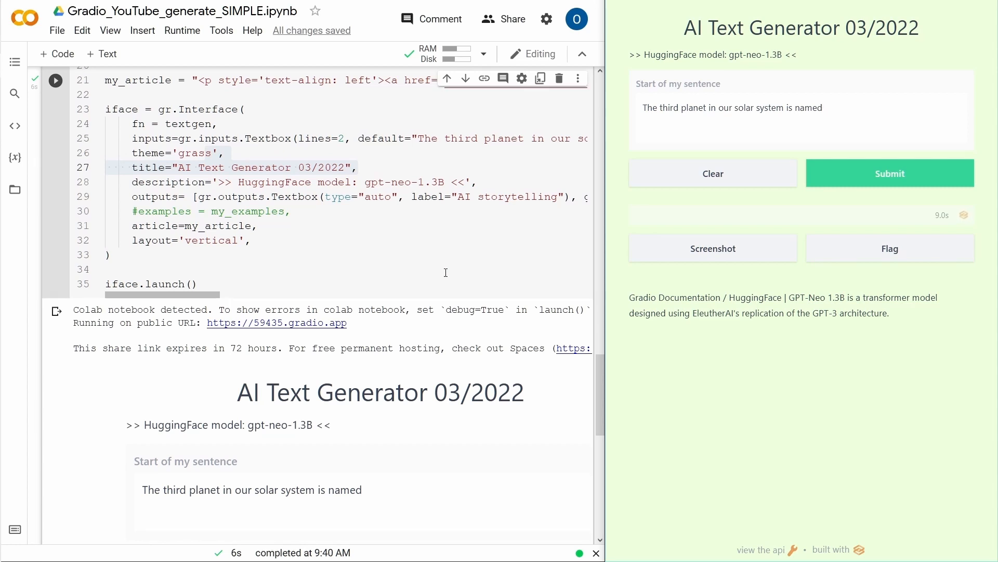
{"action": "scroll", "scroll_direction": "down", "scroll_amount": 3}
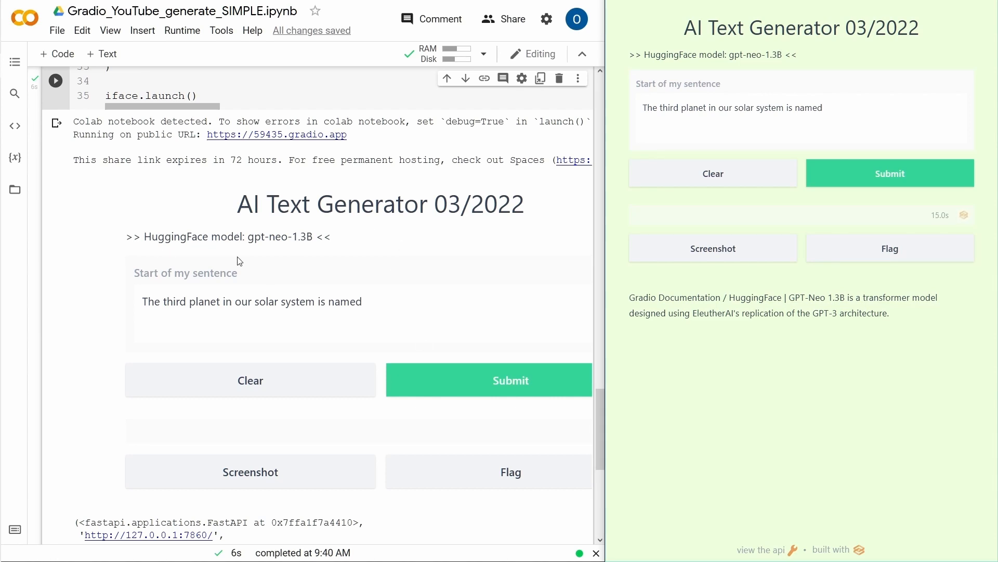
{"action": "mouse_move", "coordinate": [415, 225]}
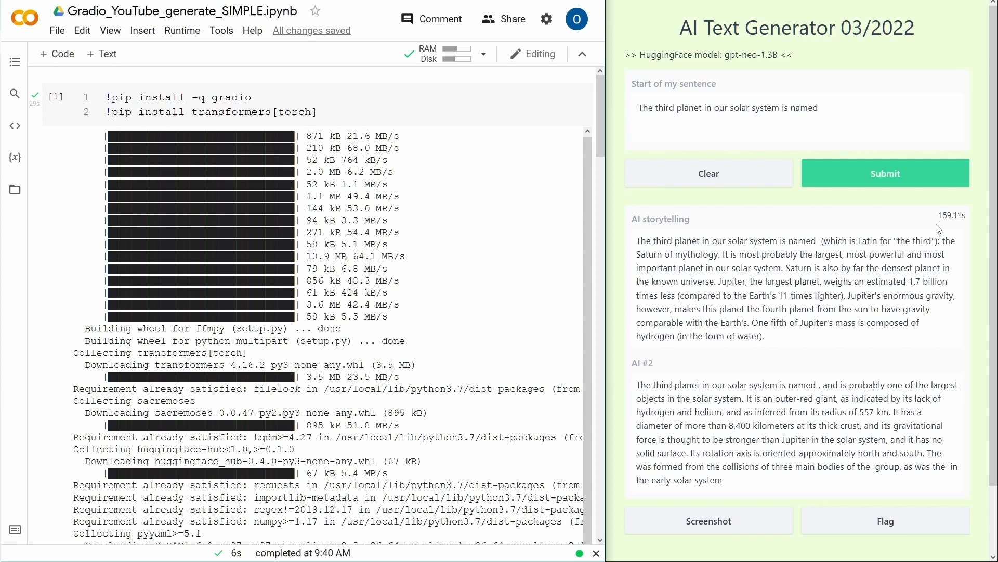
{"action": "mouse_move", "coordinate": [635, 249]}
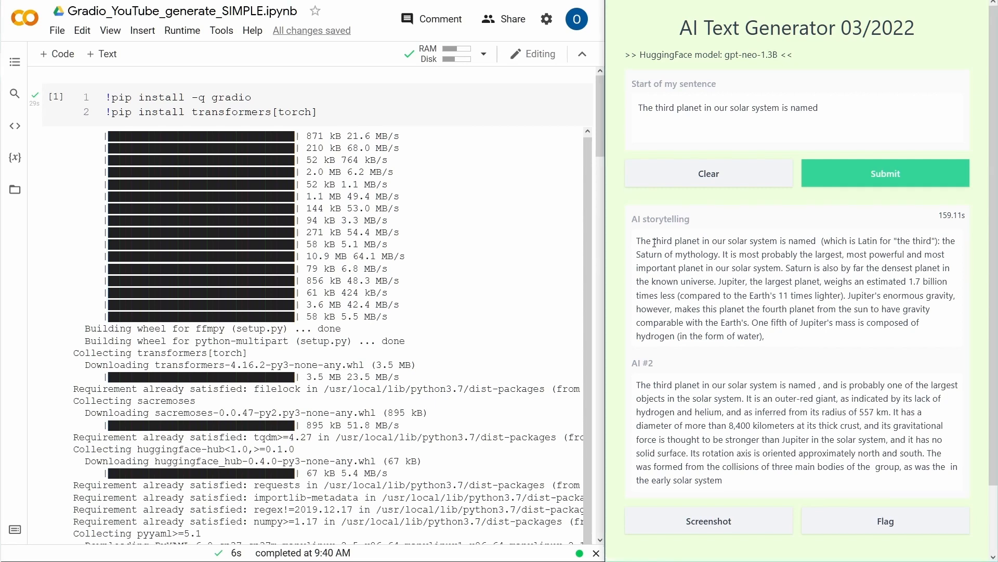
- Highlight the returned GPT-Neo continuation text in the app's output area
{"action": "left_click_drag", "start_coordinate": [653, 240], "coordinate": [917, 241]}
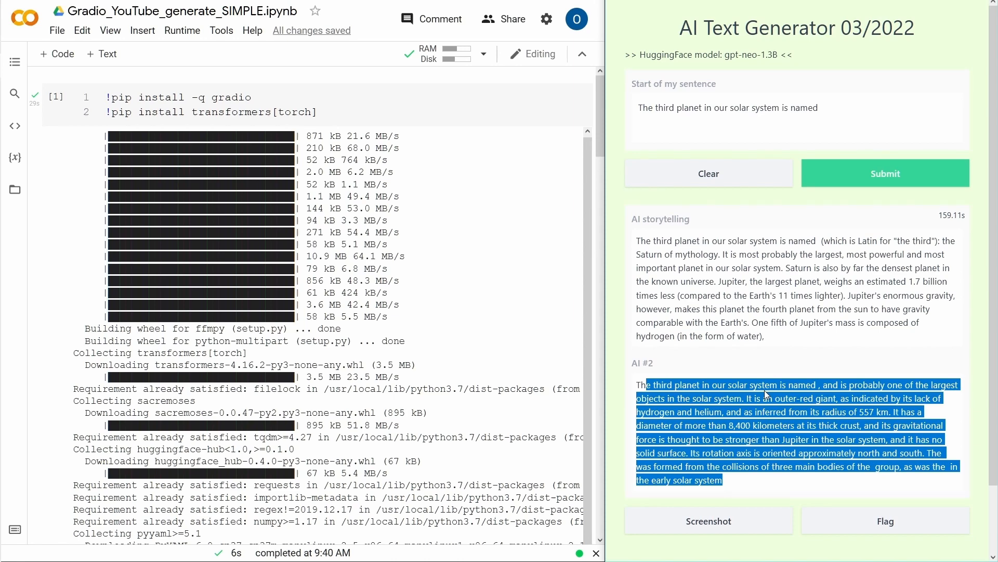
{"action": "left_click", "coordinate": [665, 388]}
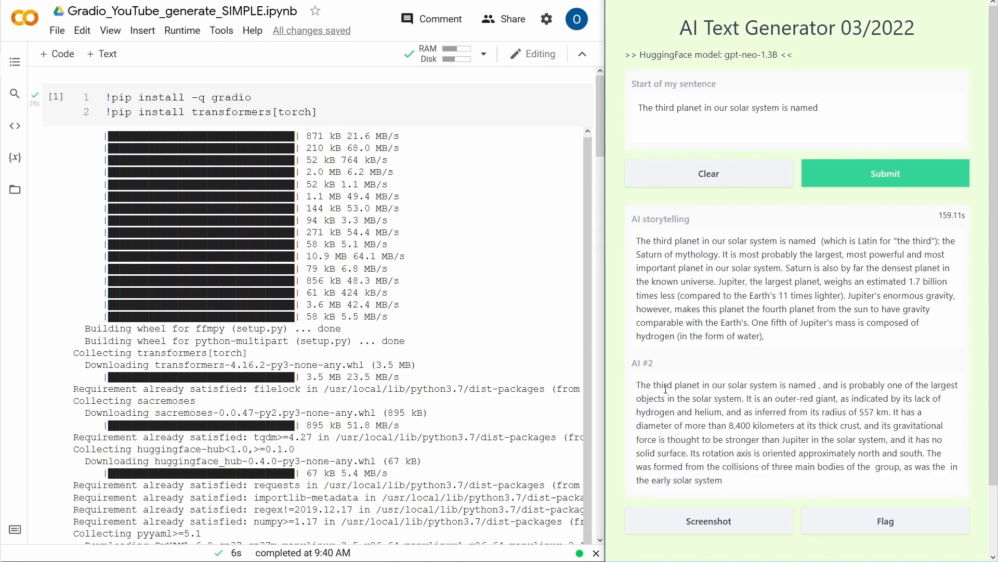
{"action": "left_click_drag", "start_coordinate": [664, 385], "coordinate": [811, 384]}
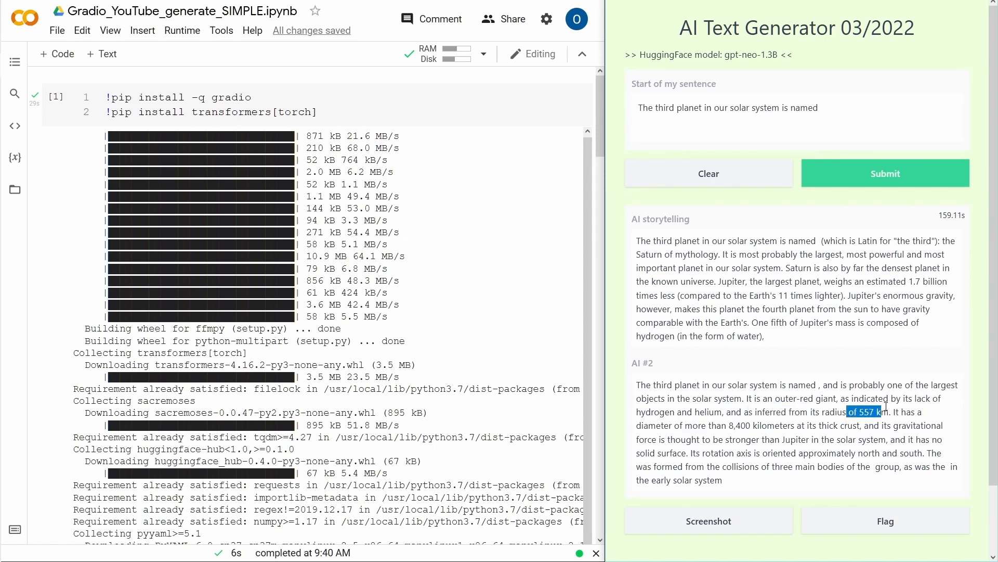
{"action": "double_click", "coordinate": [661, 425]}
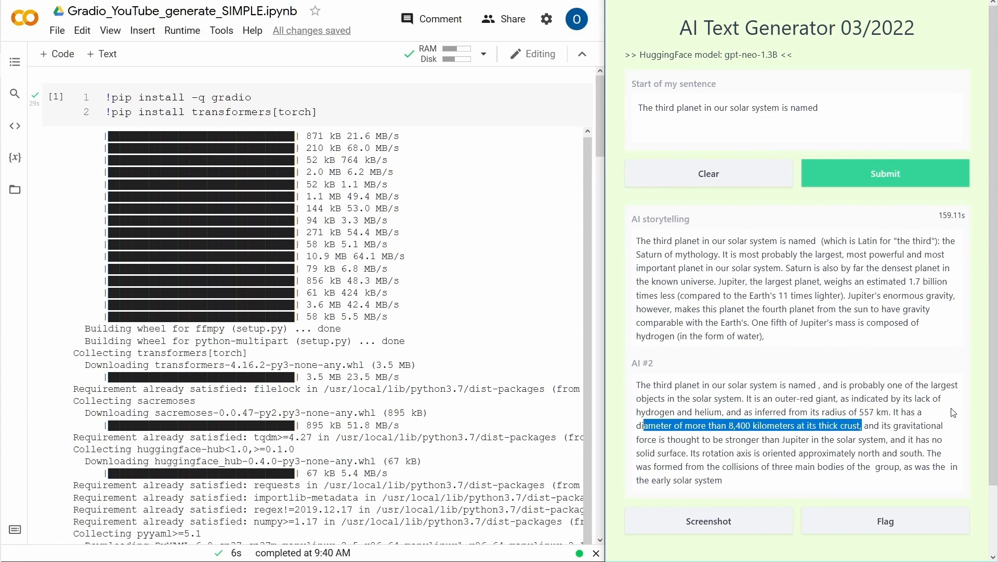
{"action": "mouse_move", "coordinate": [920, 384]}
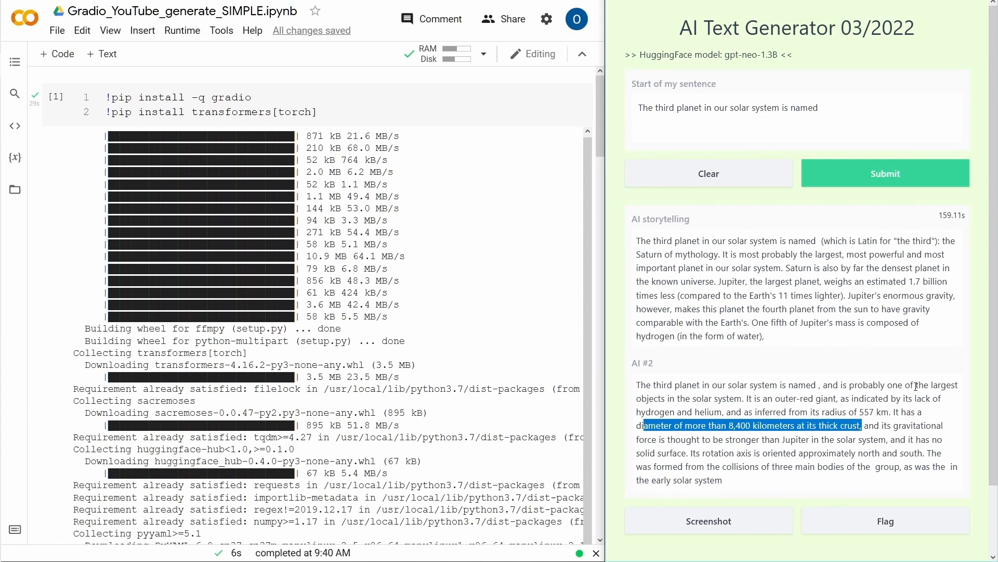
{"action": "mouse_move", "coordinate": [853, 398]}
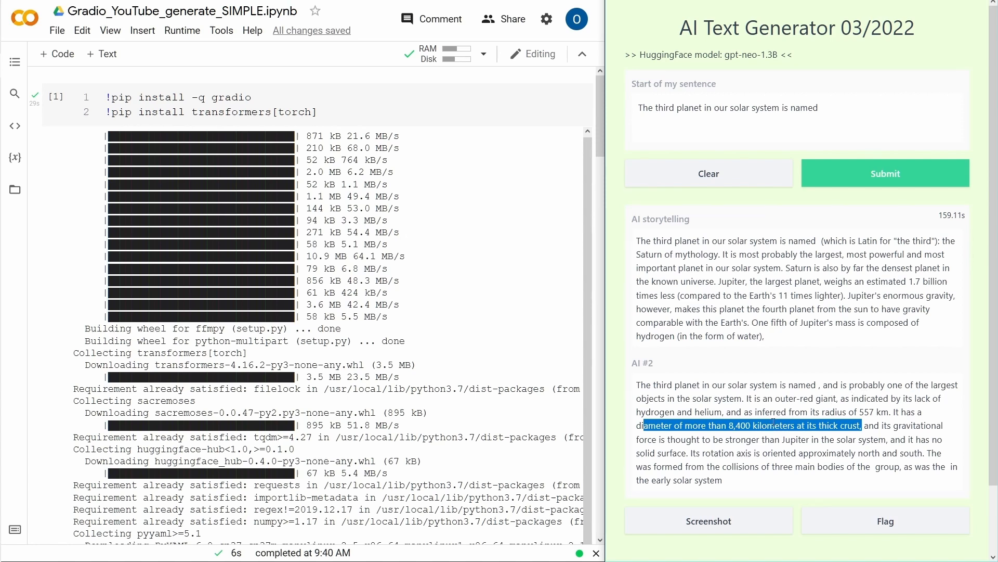
{"action": "mouse_move", "coordinate": [794, 251]}
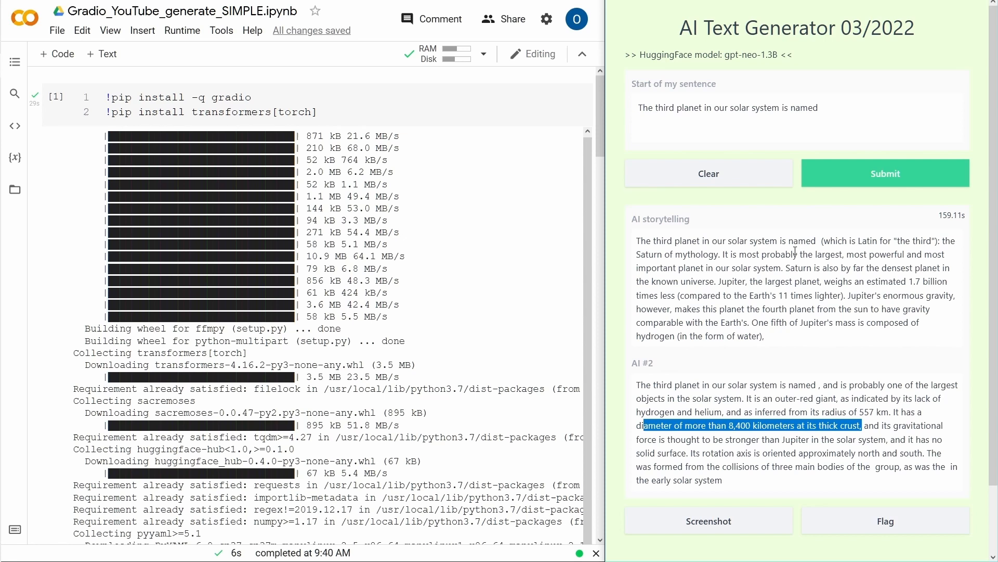
{"action": "mouse_move", "coordinate": [829, 119]}
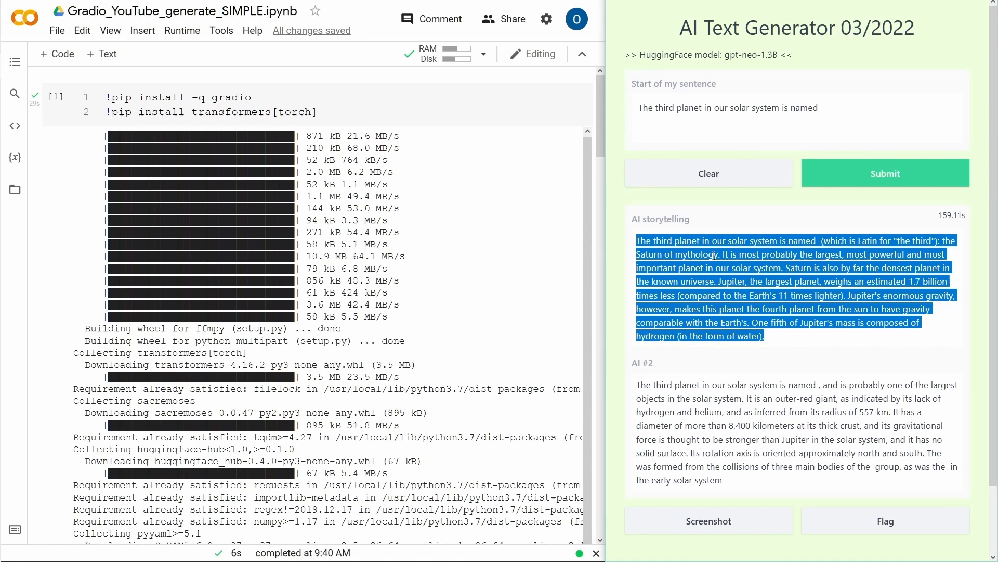
{"action": "mouse_move", "coordinate": [55, 97]}
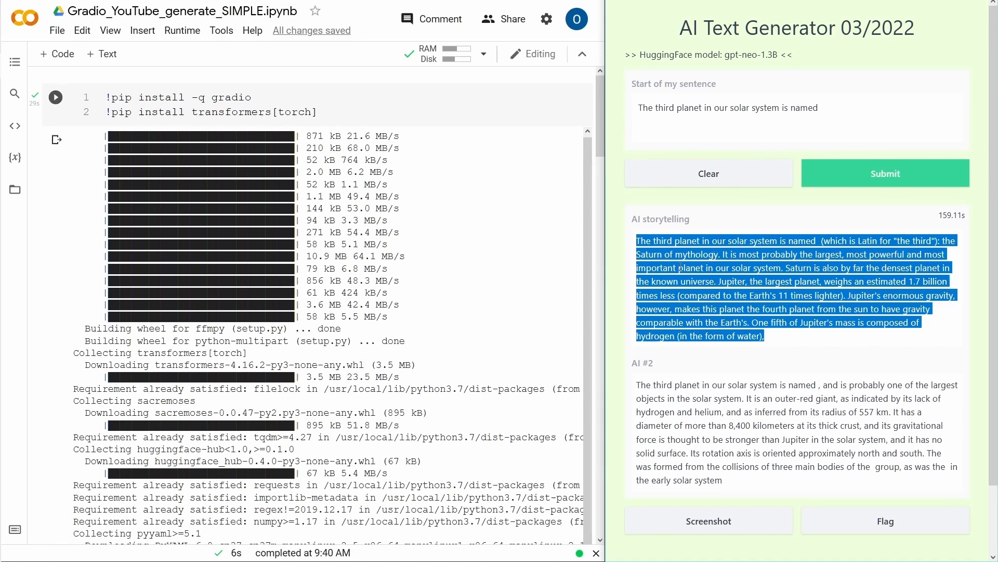
{"action": "left_click", "coordinate": [774, 339]}
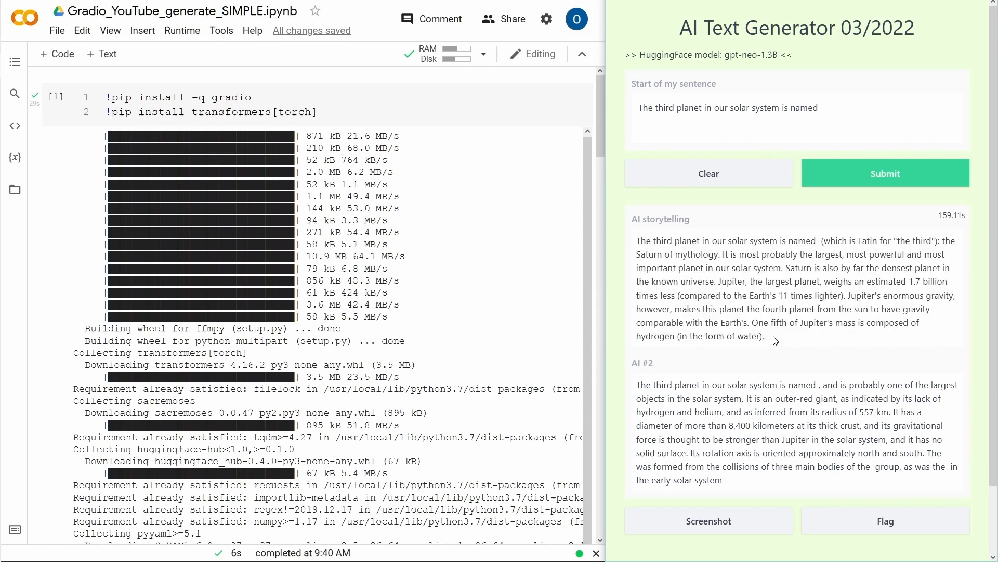
{"action": "left_click_drag", "start_coordinate": [636, 241], "coordinate": [763, 335]}
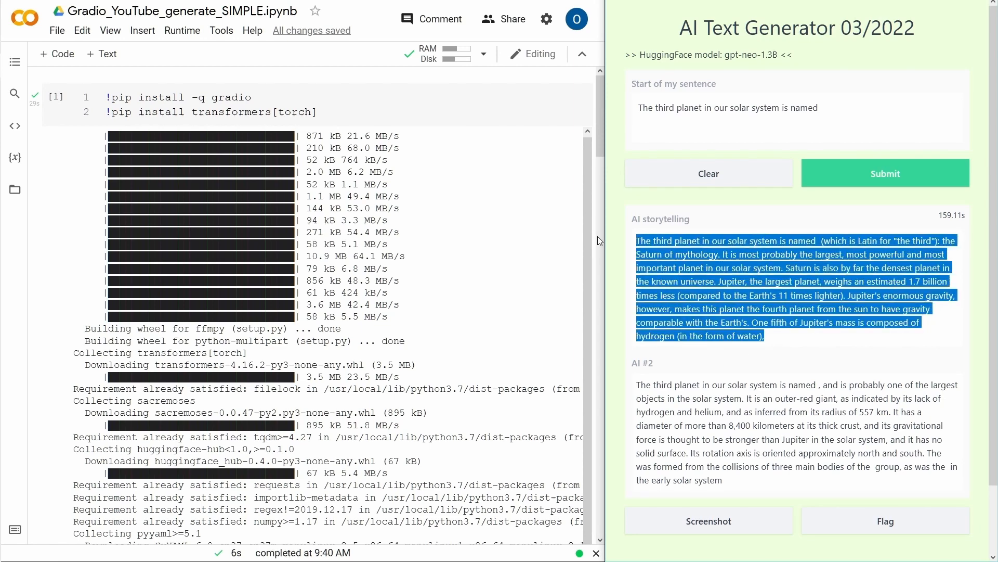
{"action": "mouse_move", "coordinate": [727, 486]}
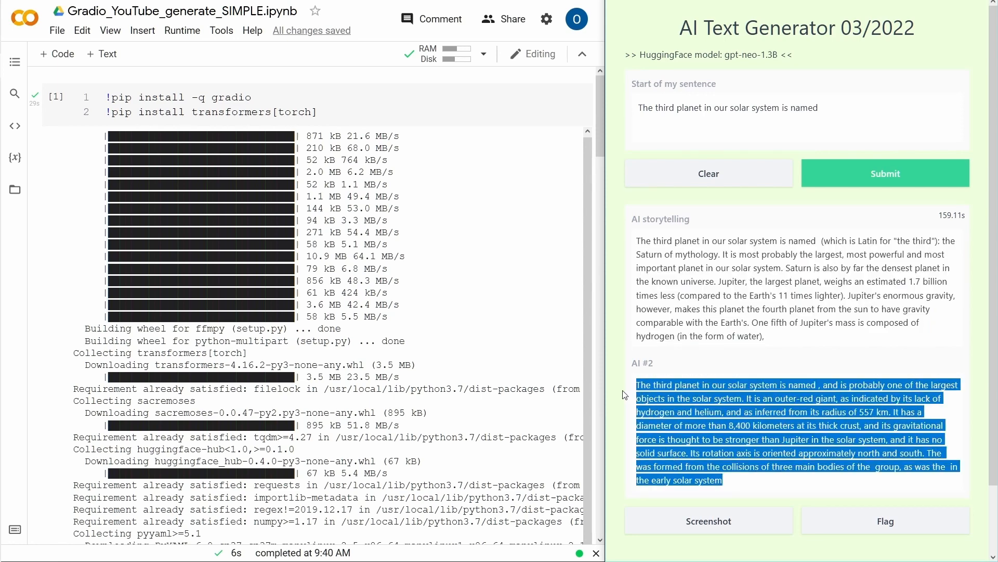
{"action": "mouse_move", "coordinate": [773, 344]}
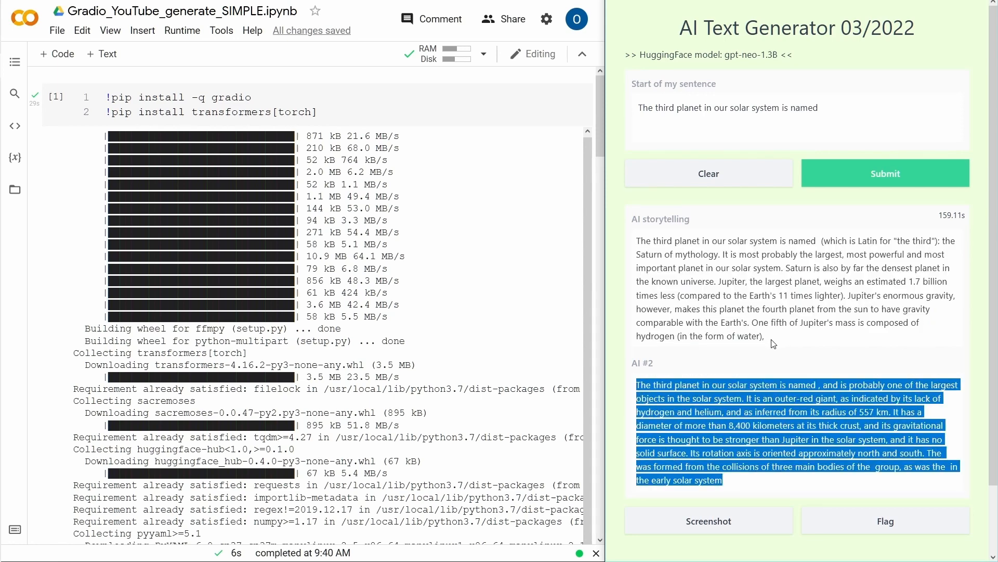